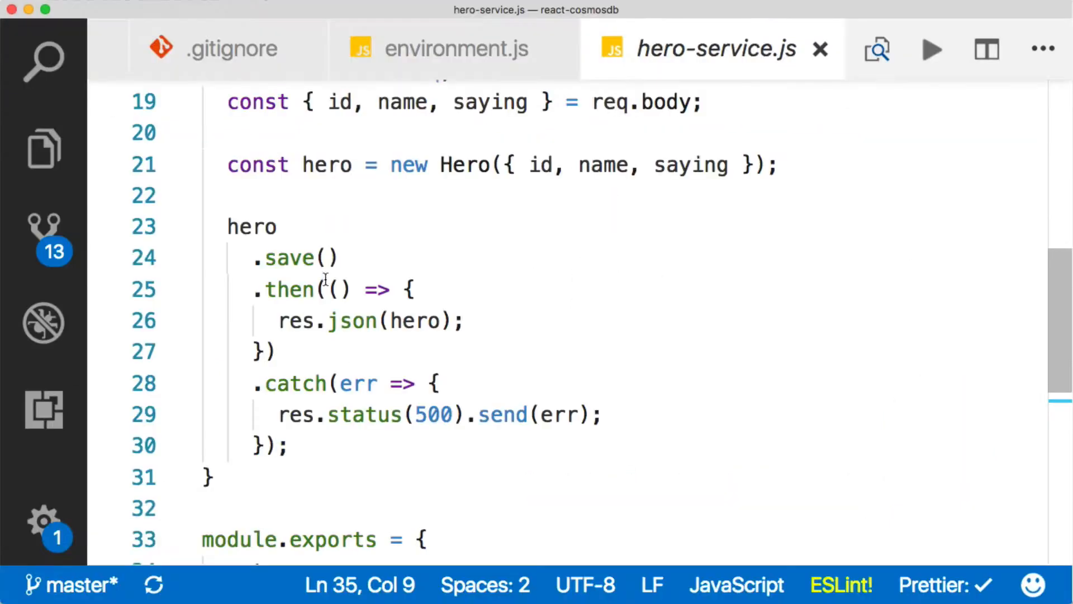
- Add empty function update() {} and function destroy() {} stubs below create in hero-service.js
{"action": "scroll", "scroll_direction": "down", "scroll_amount": 3}
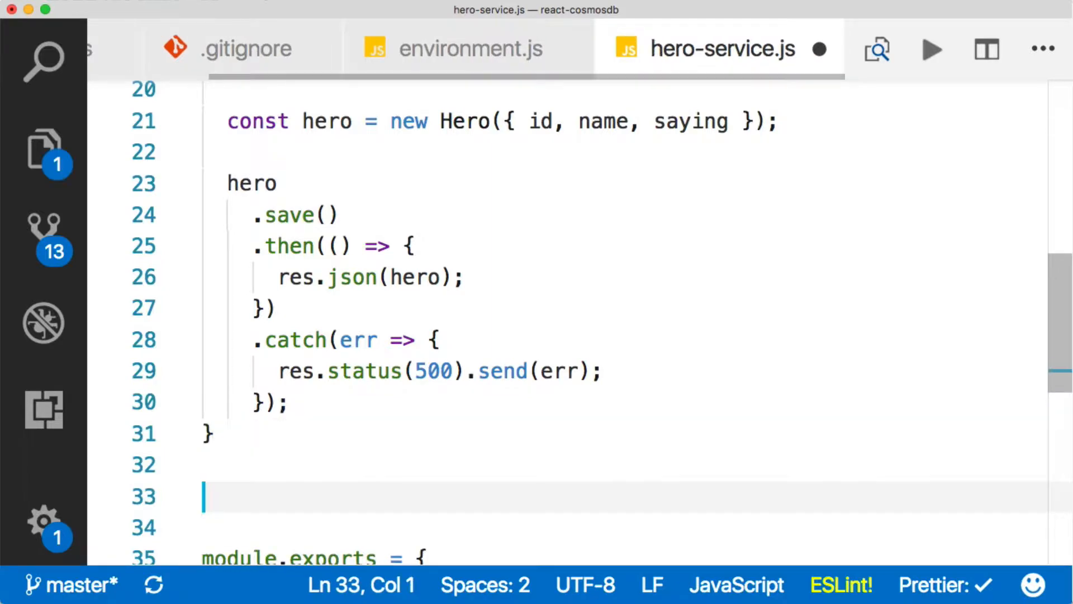
{"action": "type", "text": "functoi"}
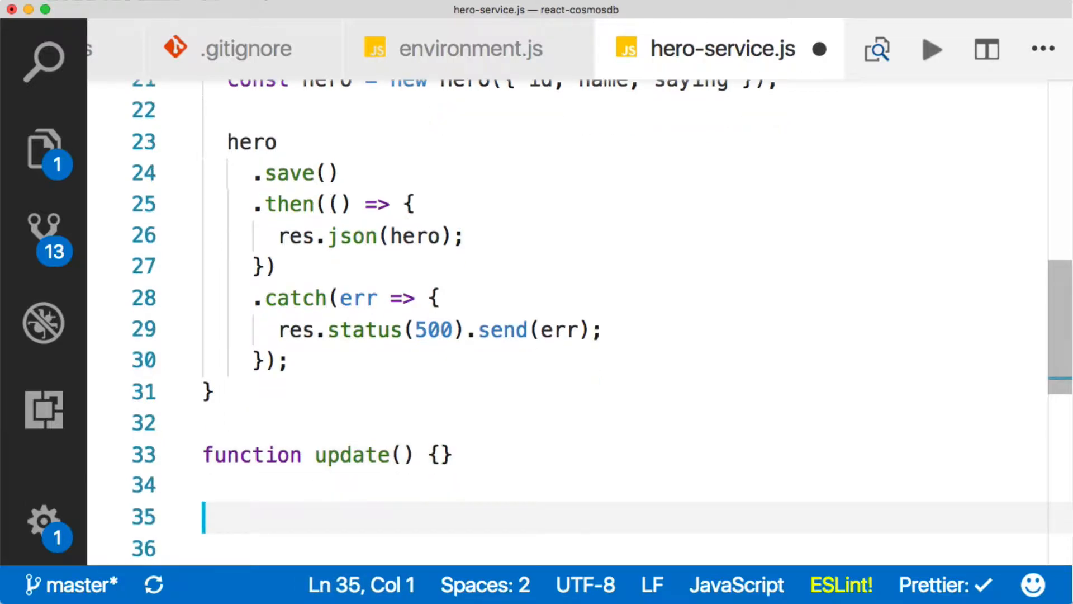
{"action": "type", "text": "function destro"}
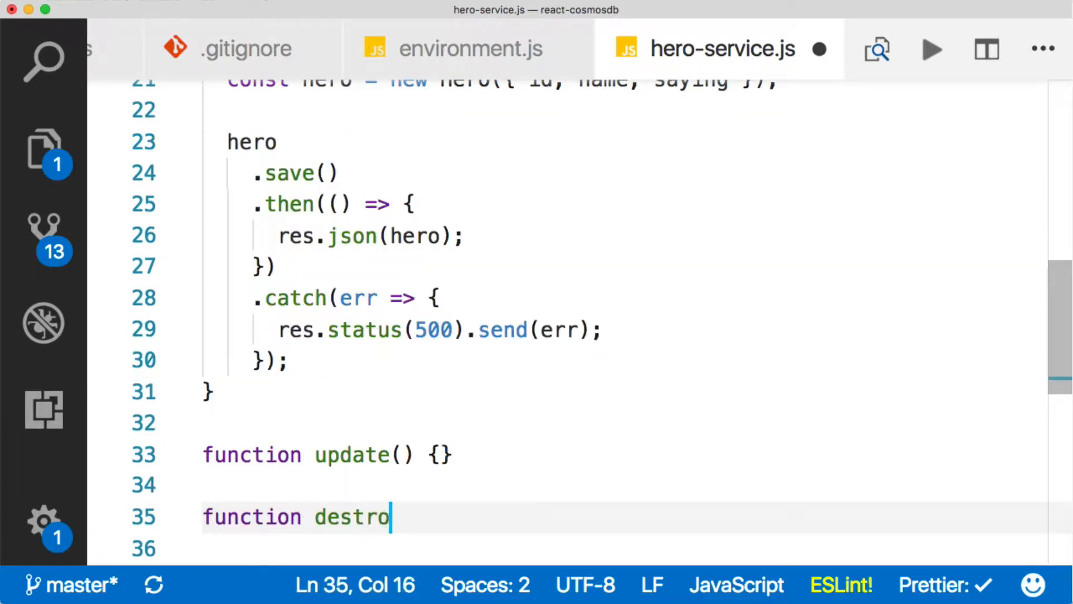
{"action": "type", "text": "y() {}"}
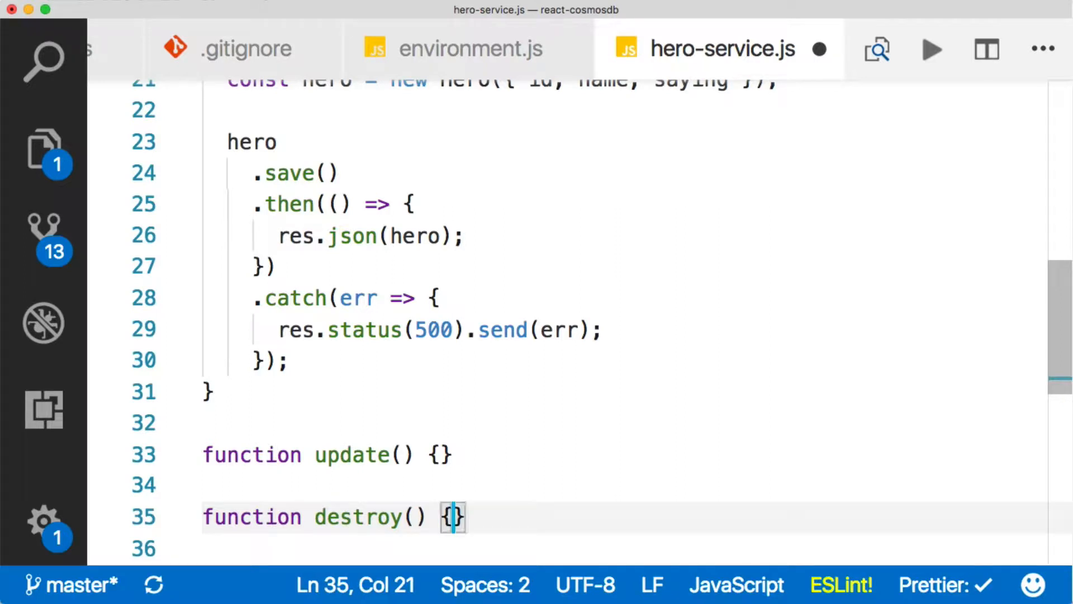
{"action": "key", "text": "Right"}
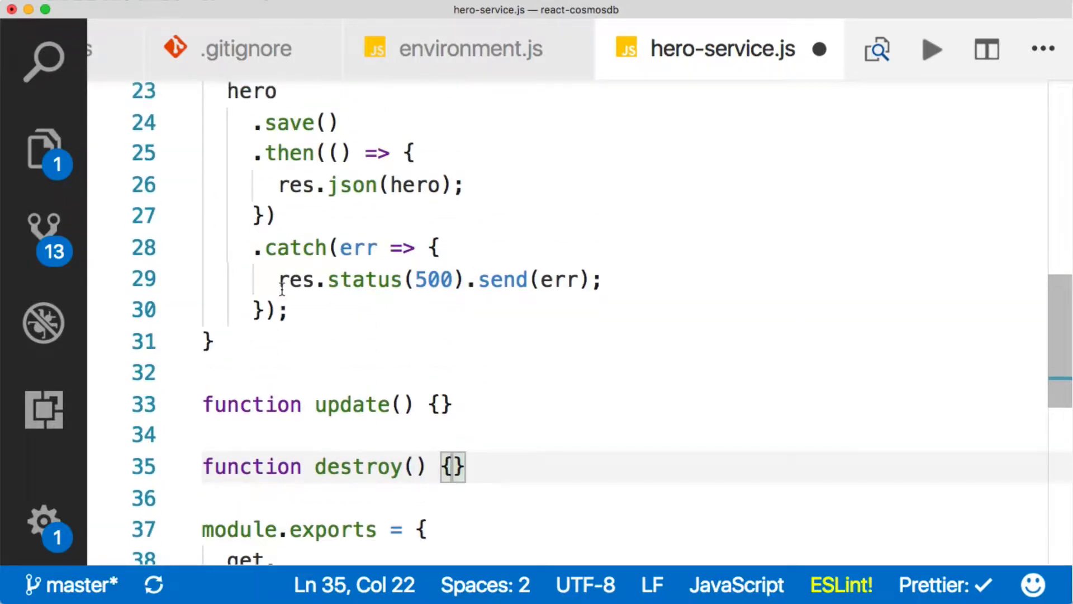
{"action": "scroll", "scroll_direction": "up", "scroll_amount": 3}
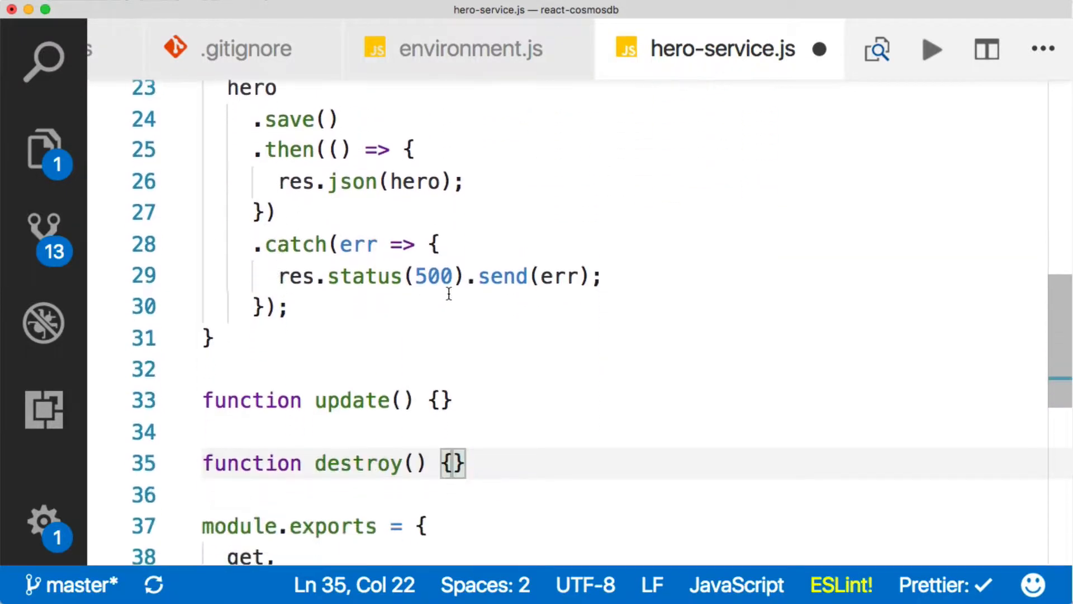
- Give update and destroy req, res parameters, opening update's body onto several lines
{"action": "type", "text": "req,"}
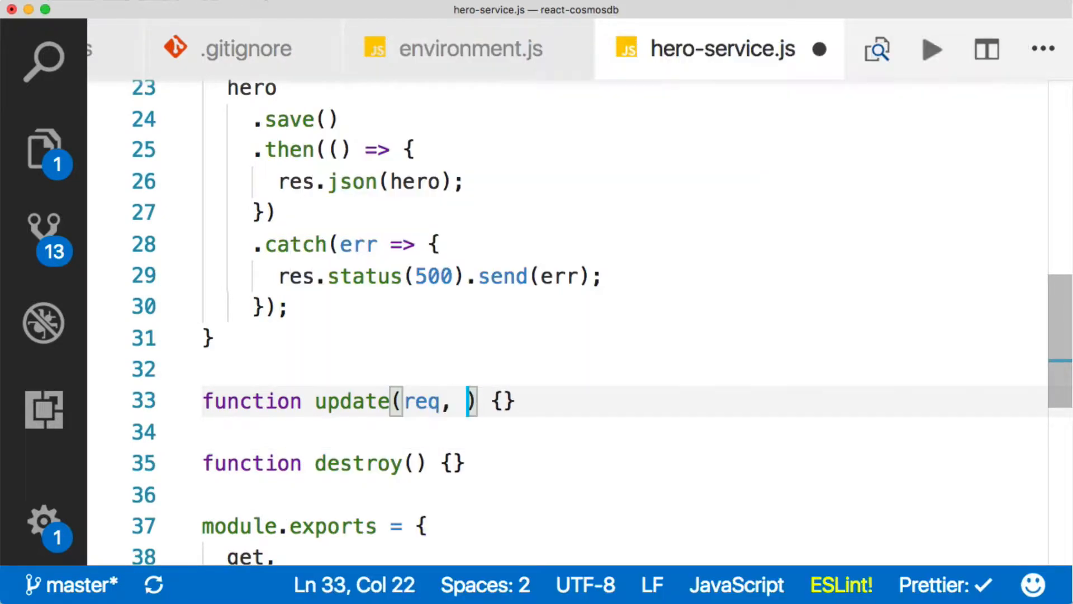
{"action": "type", "text": "res"}
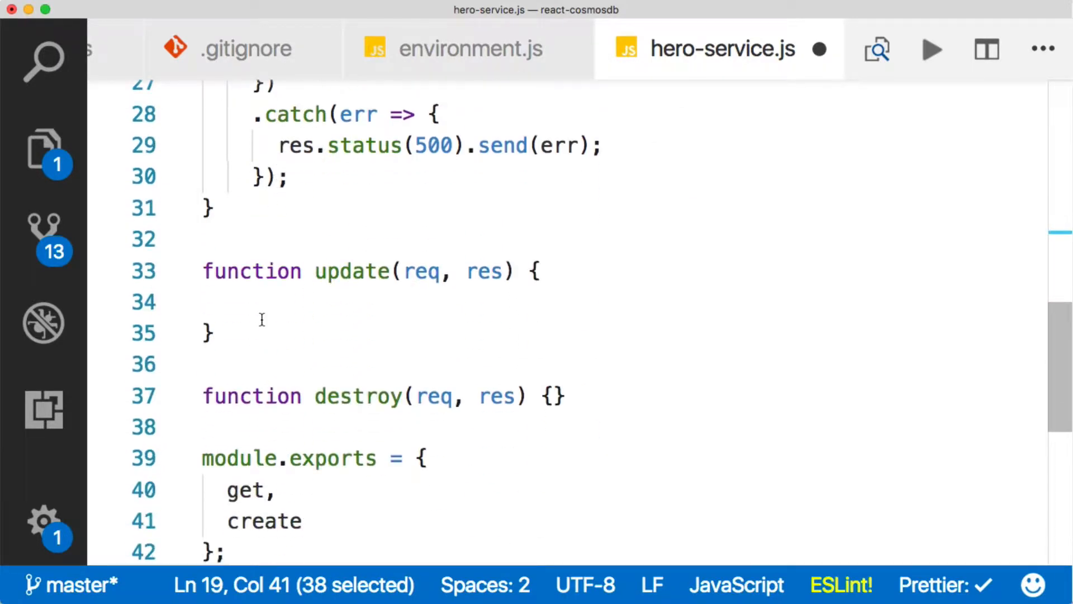
- In update, destructure { id, name, saying } from req.body and call Hero.findOne({ id })
{"action": "type", "text": "const { id, name, saying } = req.body;"}
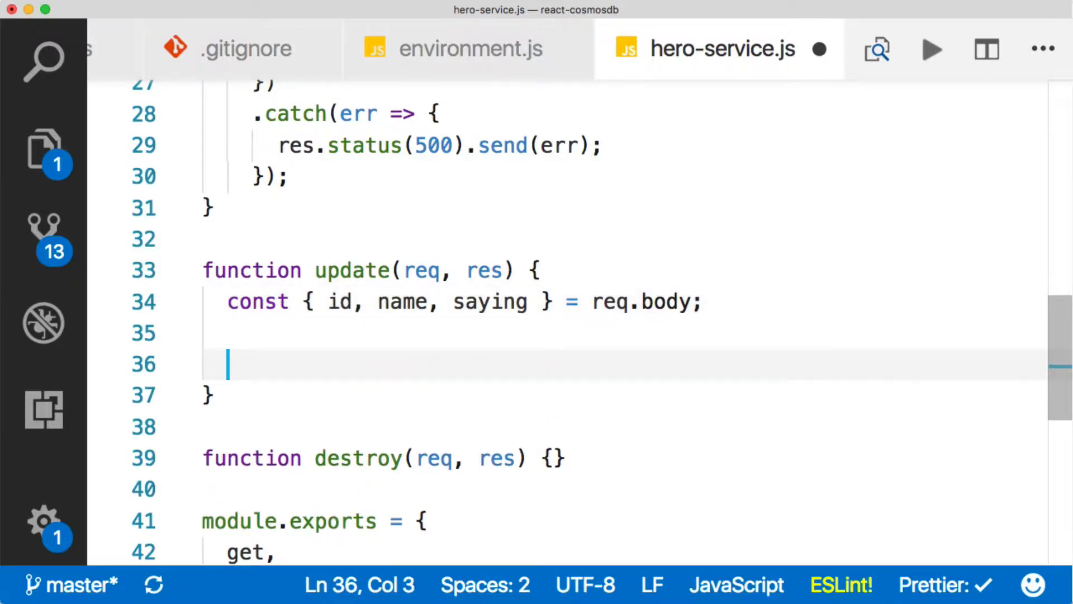
{"action": "type", "text": "Hero.findOne("}
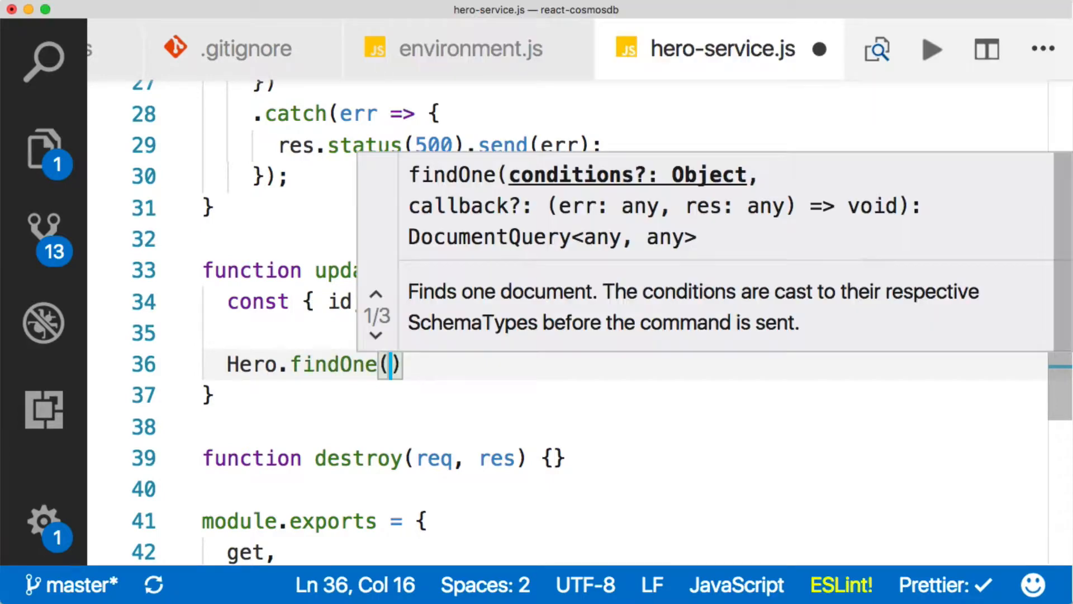
{"action": "type", "text": "{"}
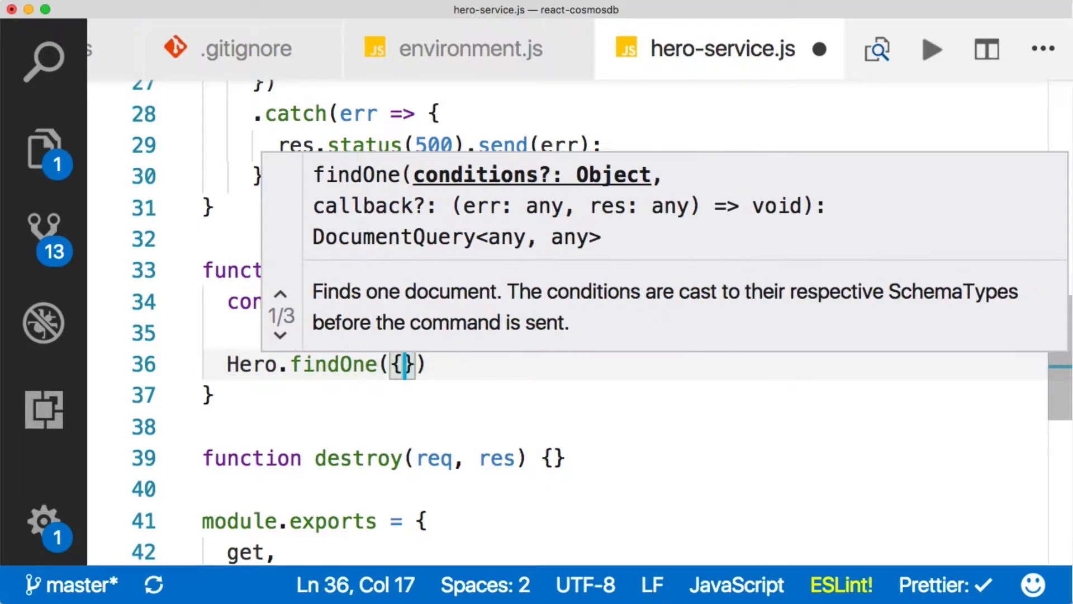
{"action": "type", "text": "field: value"}
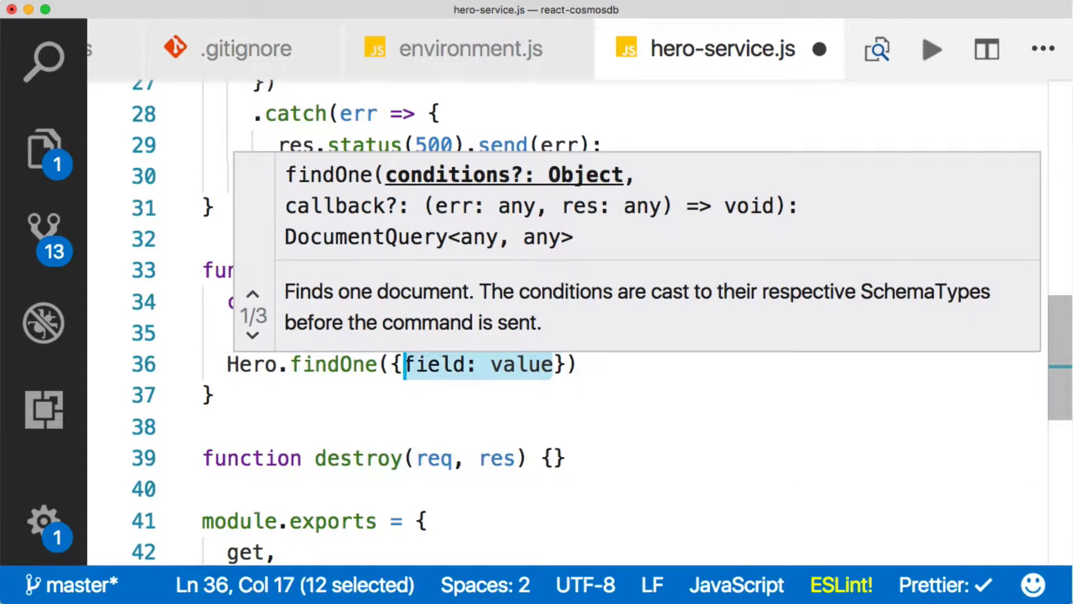
{"action": "type", "text": "id:"}
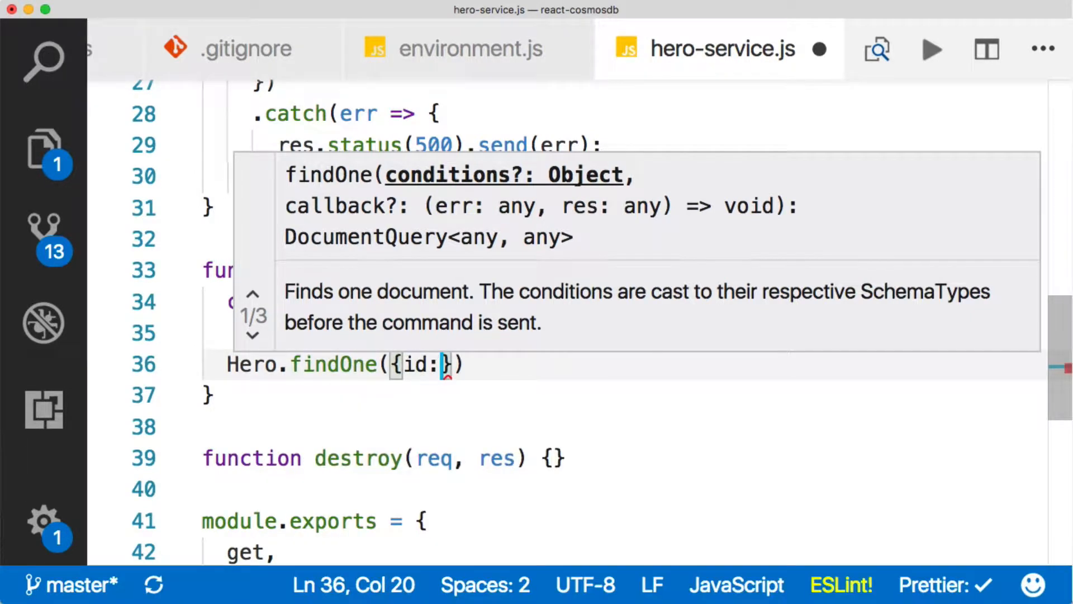
{"action": "type", "text": "id"}
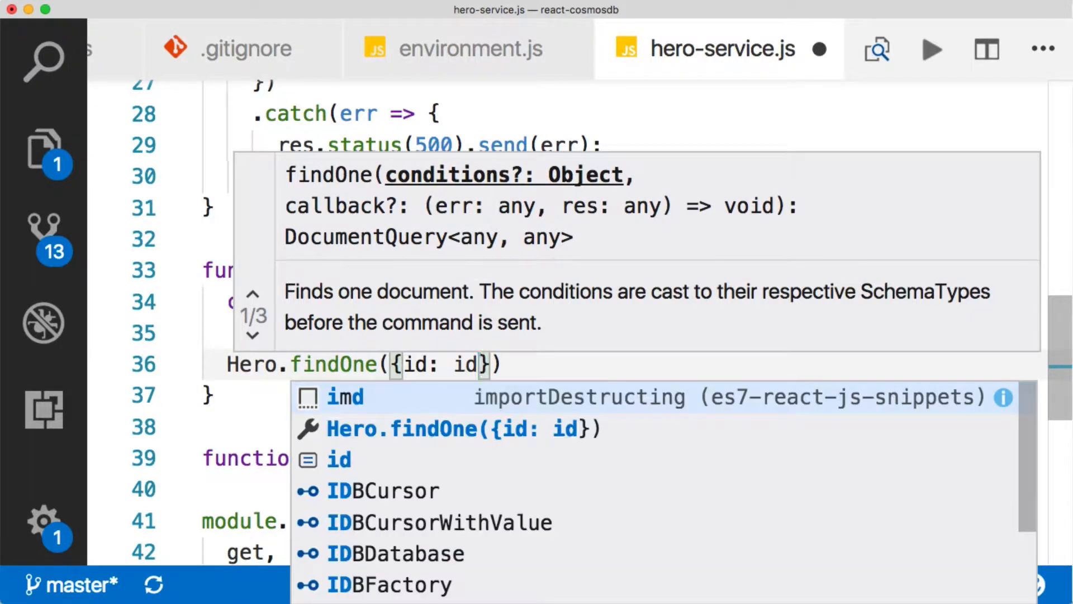
{"action": "key", "text": "Escape"}
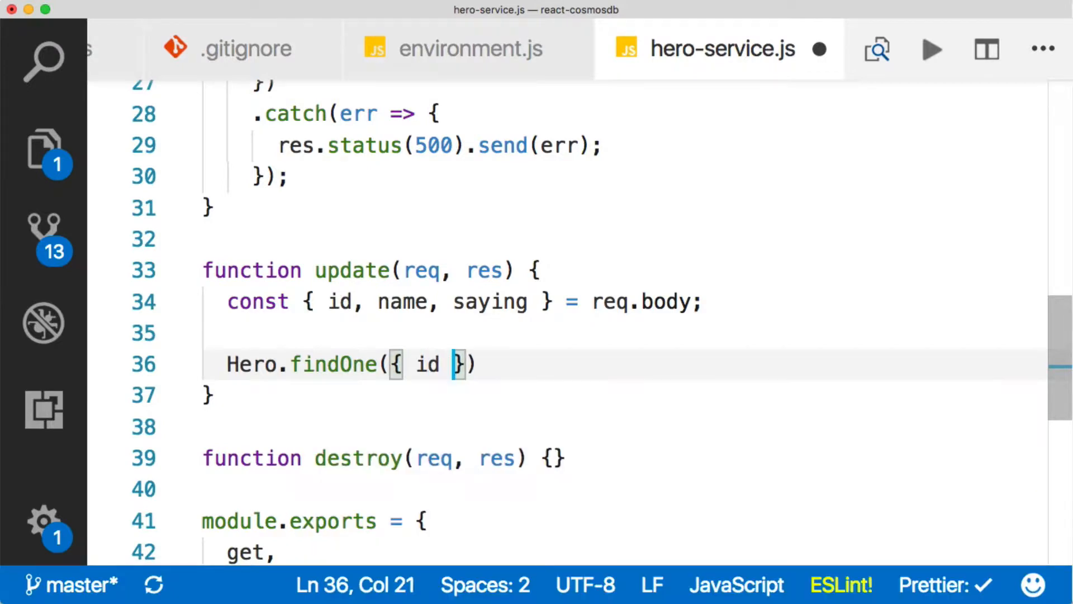
{"action": "type", "text": ":"}
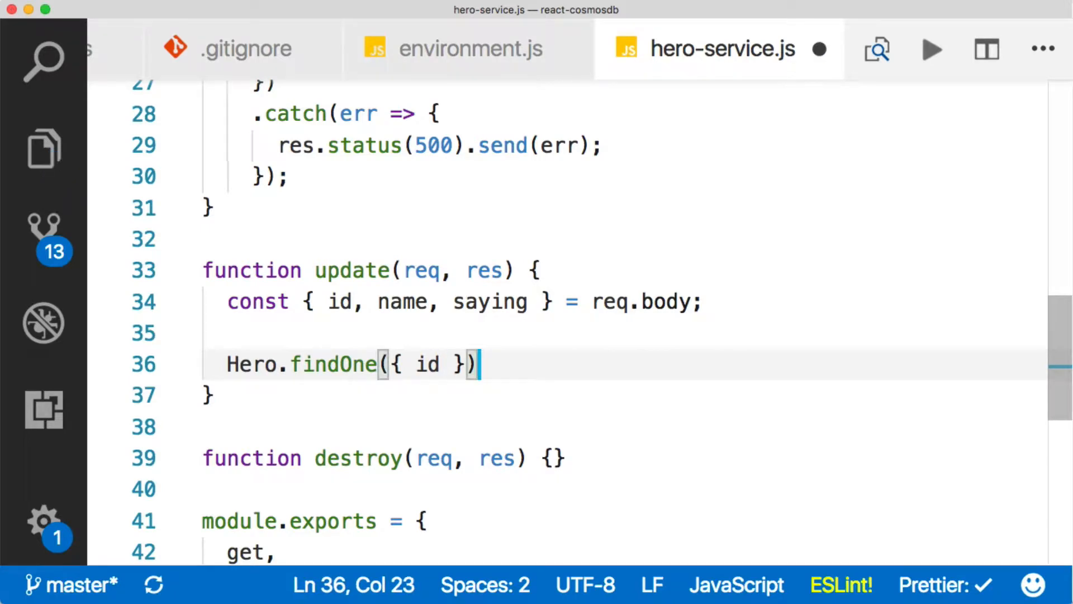
- Chain .then(hero => { ... }) after findOne, assigning hero.name and hero.saying
{"action": "type", "text": "."}
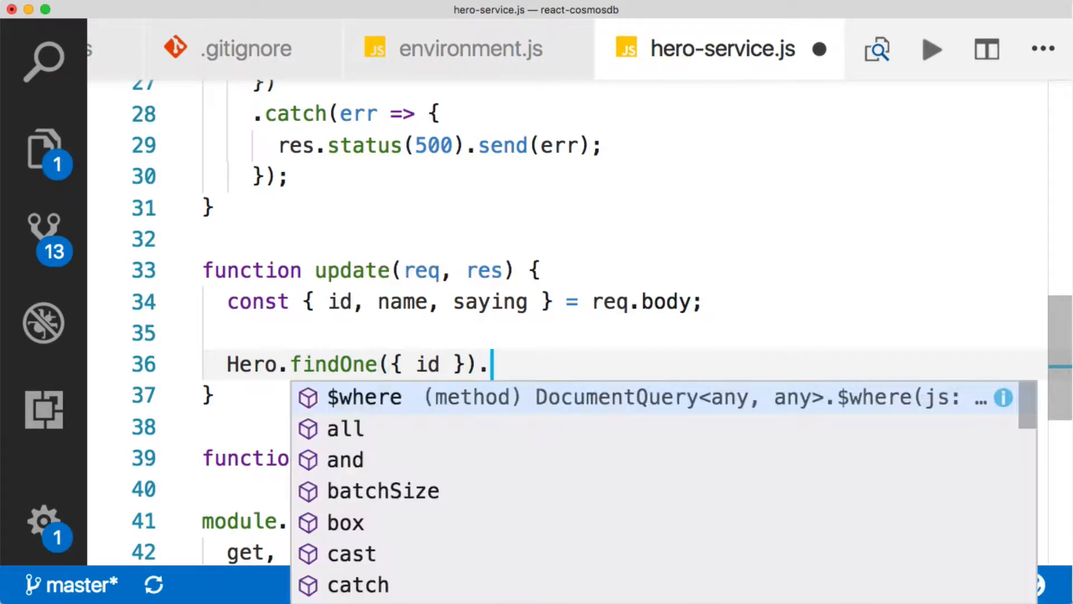
{"action": "type", "text": "then(hero ="}
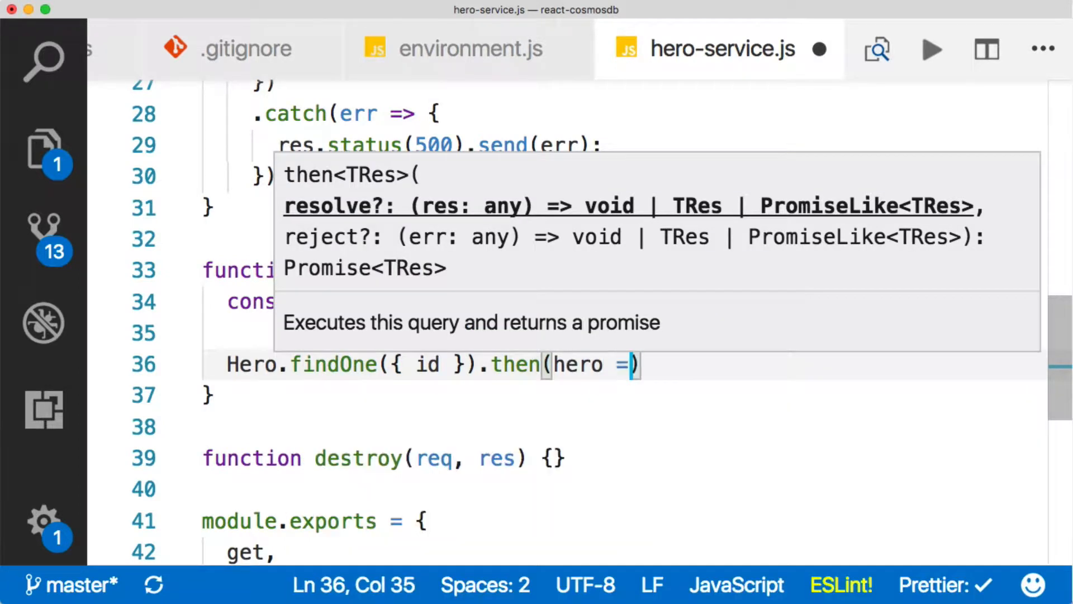
{"action": "type", "text": "> {"}
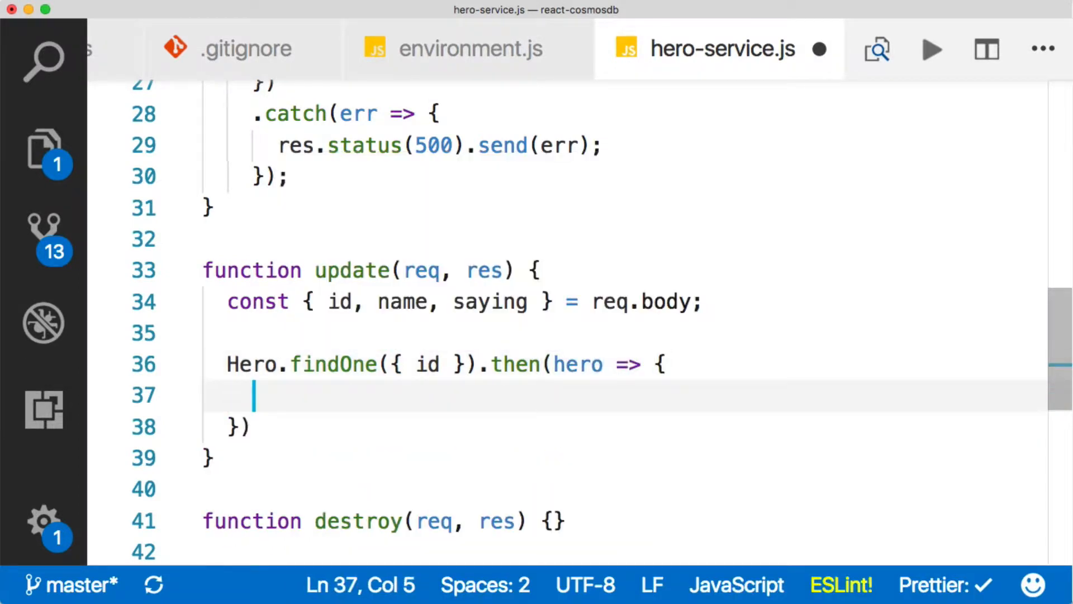
{"action": "type", "text": "hero.name = name;"}
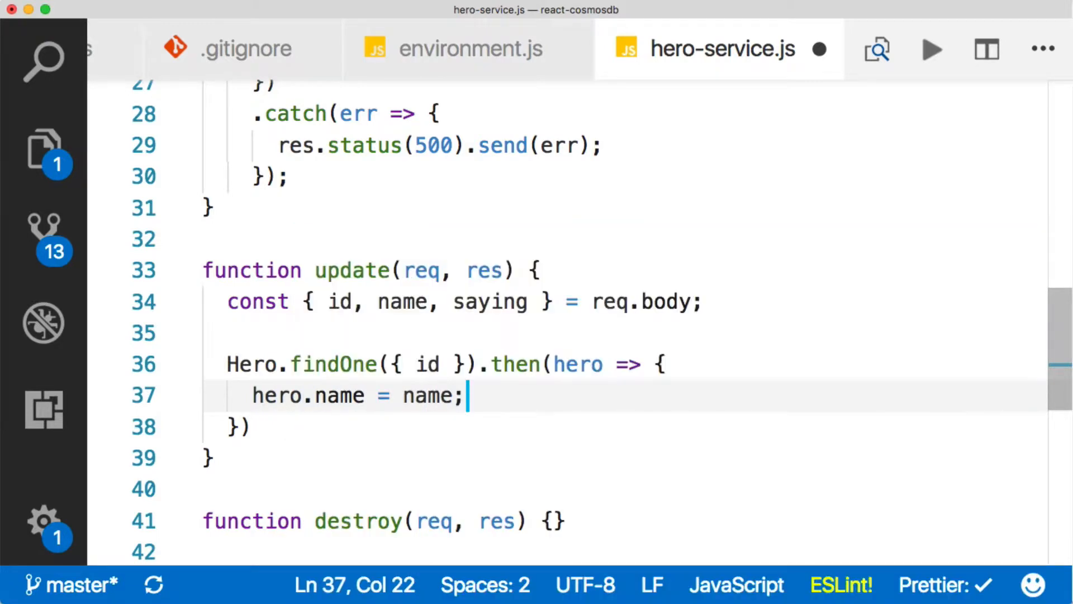
{"action": "type", "text": "hero.saying = s"}
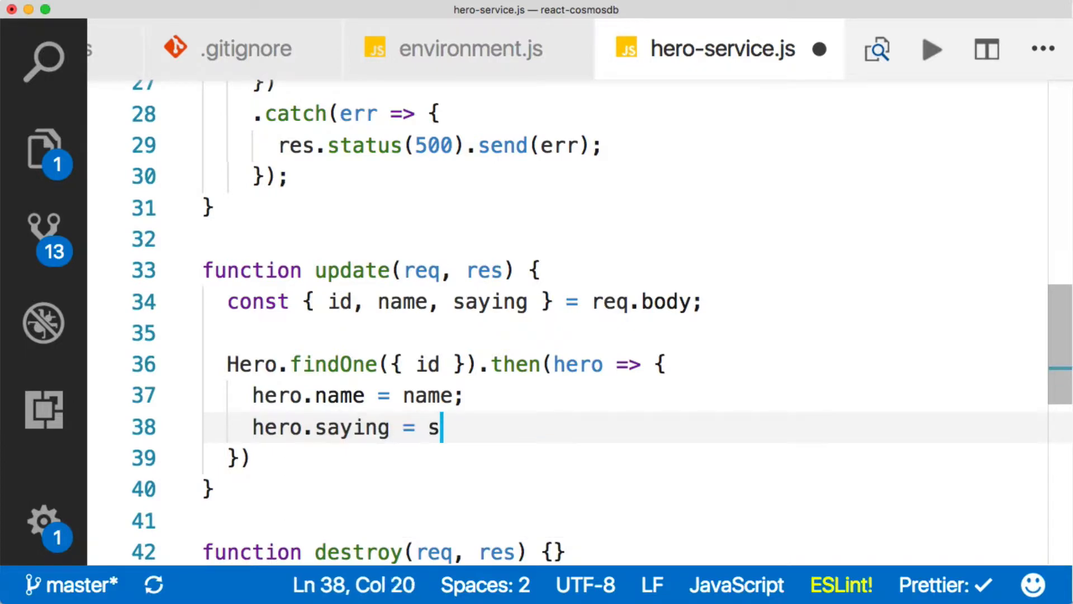
{"action": "type", "text": "aying;"}
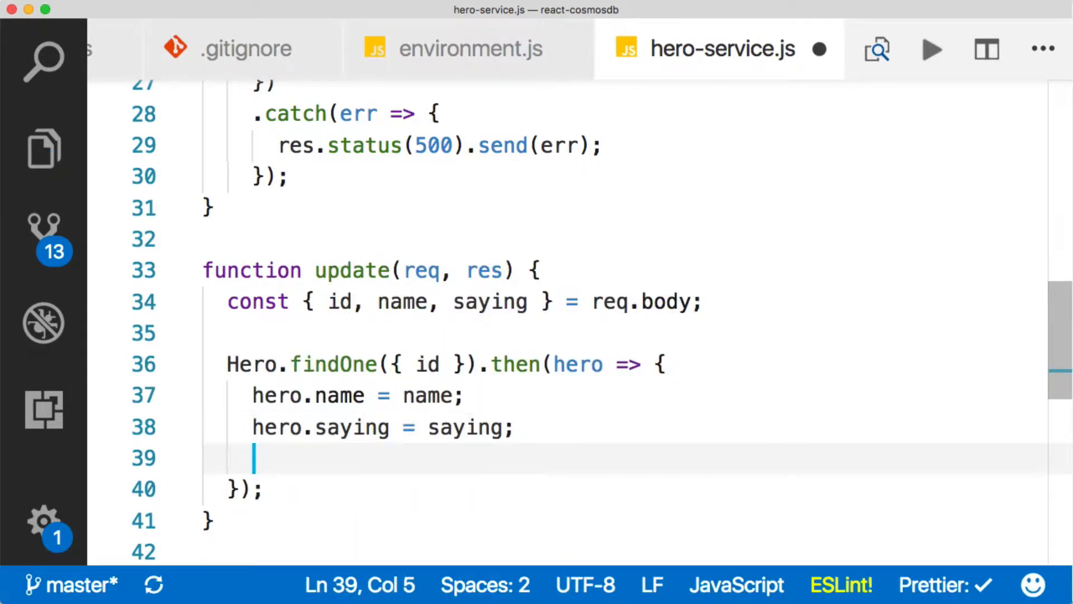
- Save the hero and respond with it via hero.save().then(res.json(hero))
{"action": "type", "text": "hero.save"}
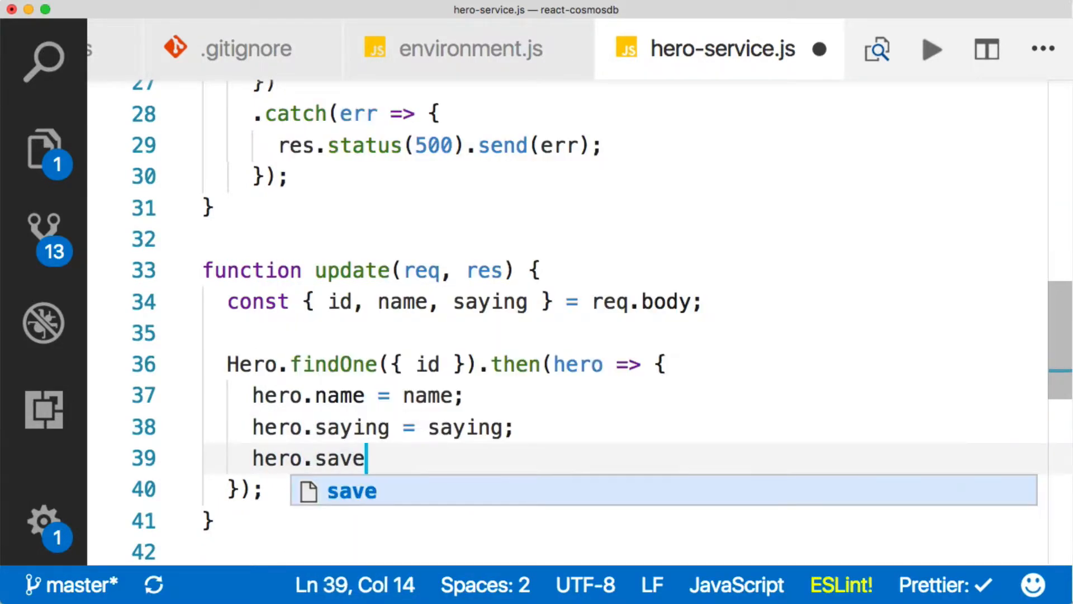
{"action": "type", "text": "().then("}
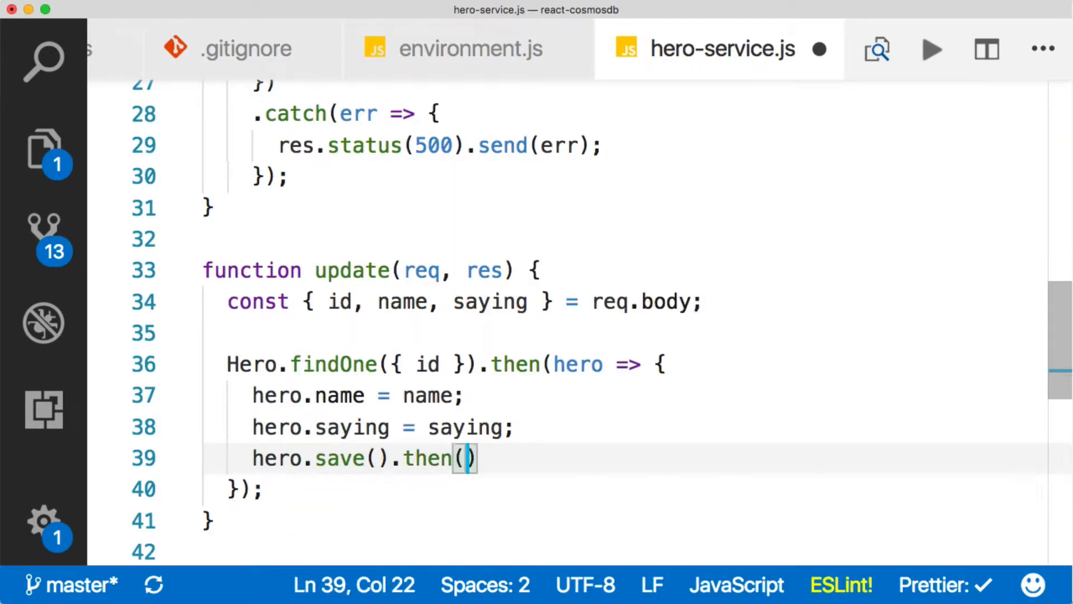
{"action": "type", "text": "res."}
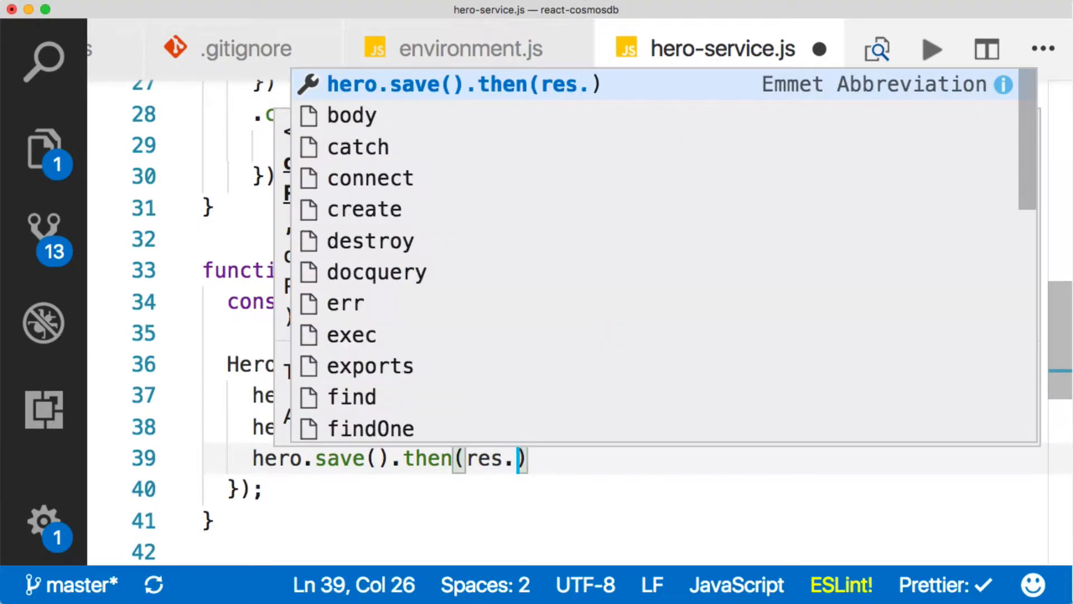
{"action": "type", "text": "json(erh"}
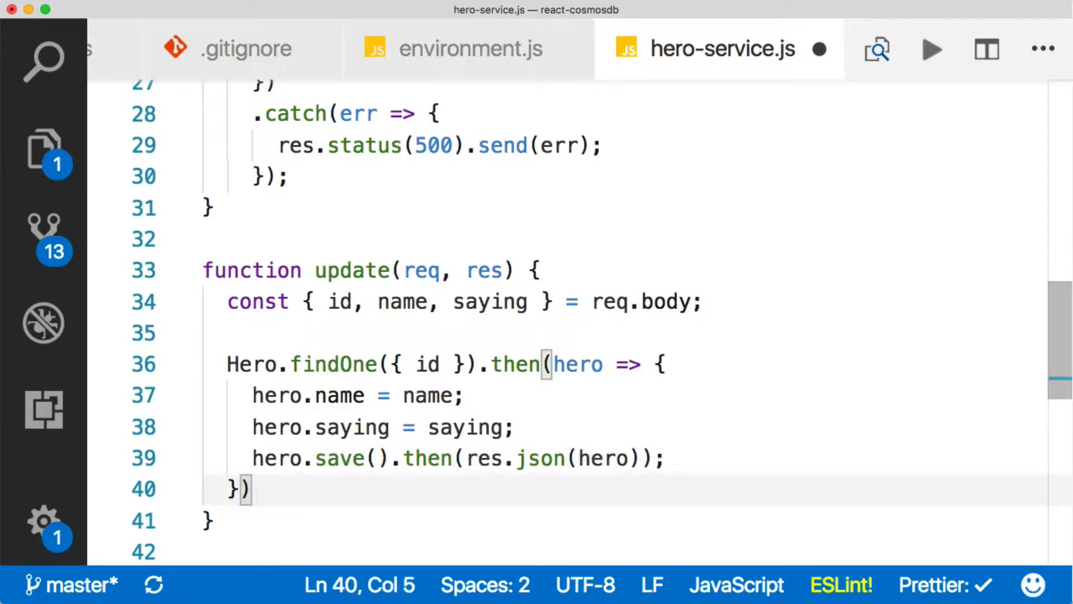
- End update's findOne chain with .catch(err => res.status(500).send(err)) and save the file
{"action": "type", "text": "."}
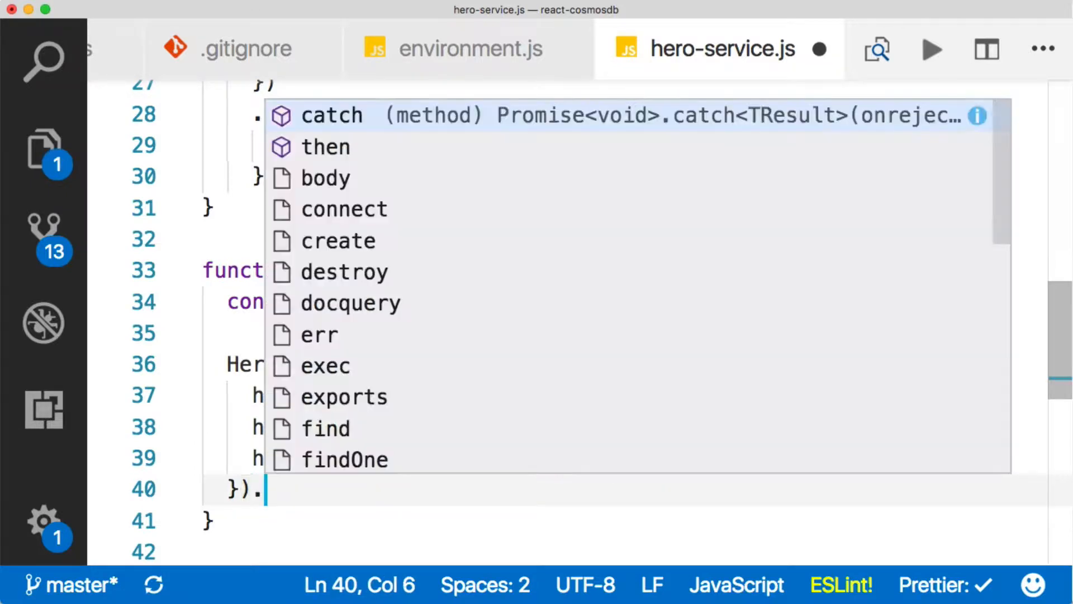
{"action": "type", "text": "catch"}
{"action": "type", "text": "res.status(500).s"}
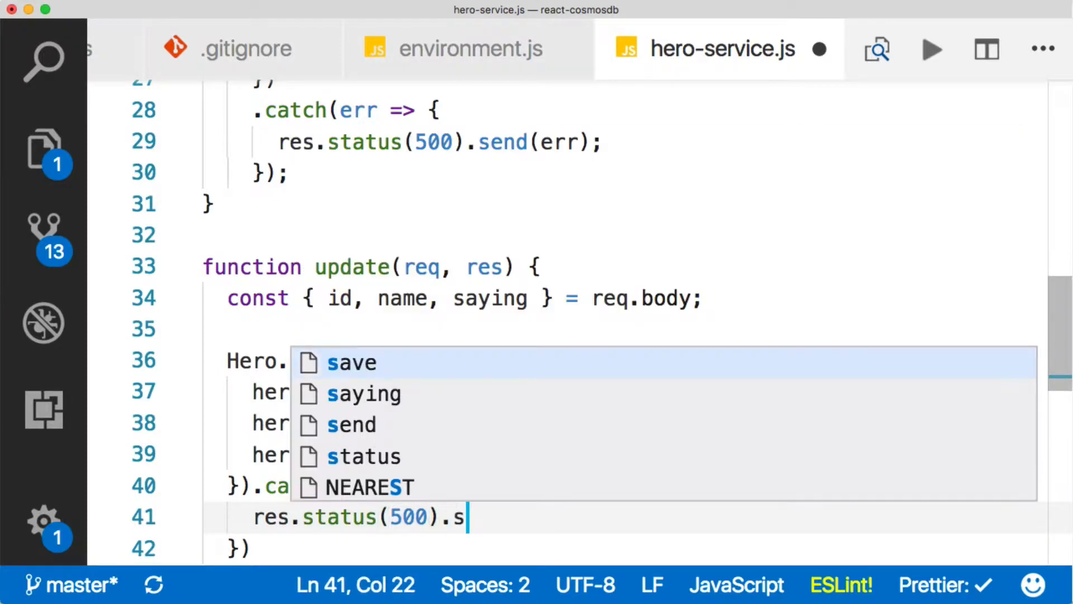
{"action": "type", "text": "end(err);"}
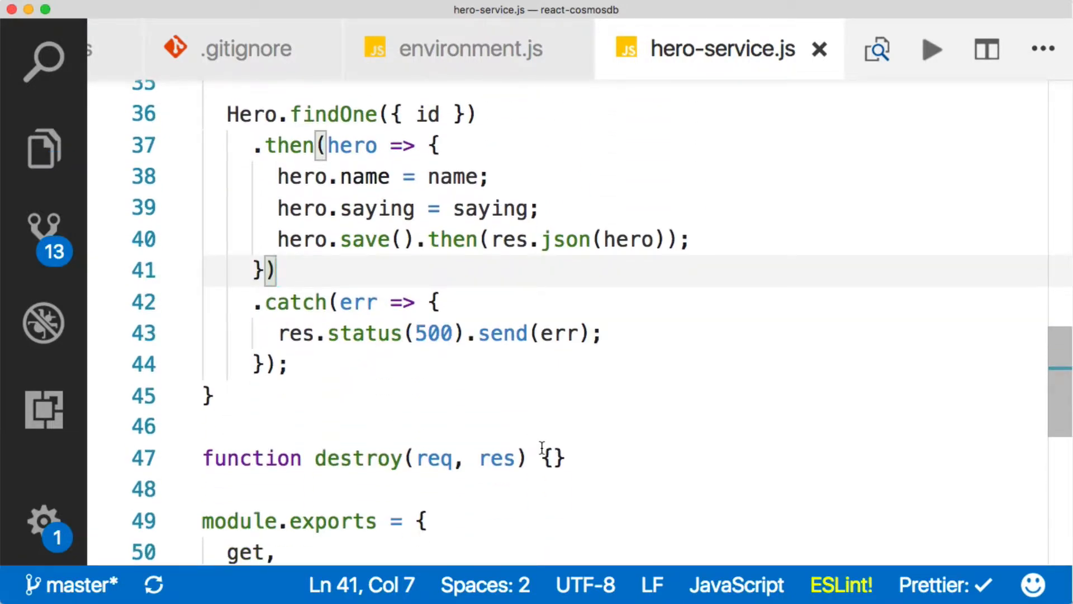
- In destroy, read the id with const { id } = req.params
{"action": "type", "text": "const"}
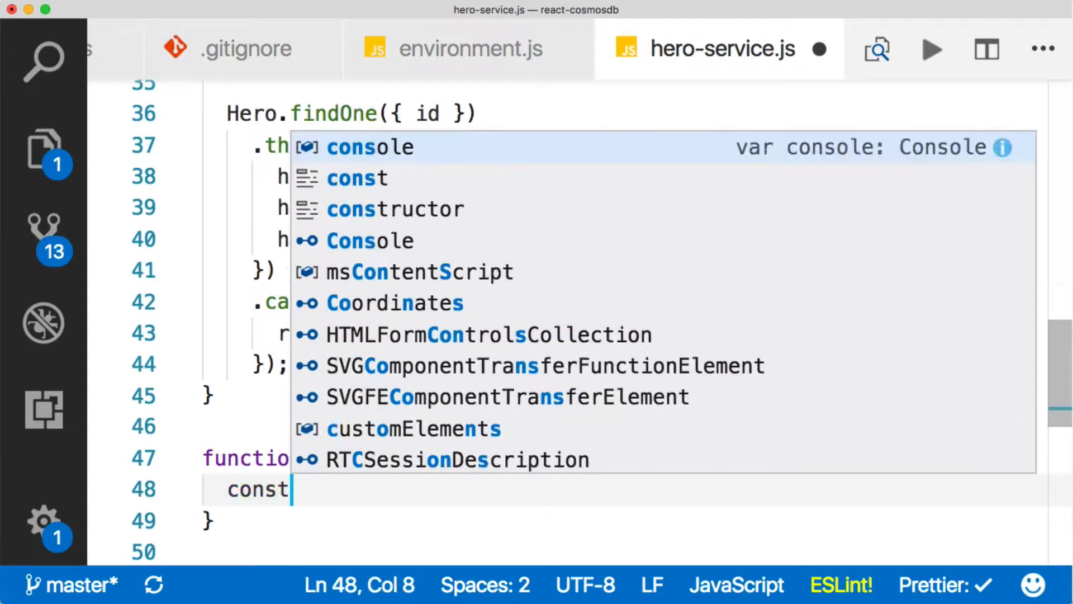
{"action": "type", "text": "{ id}"}
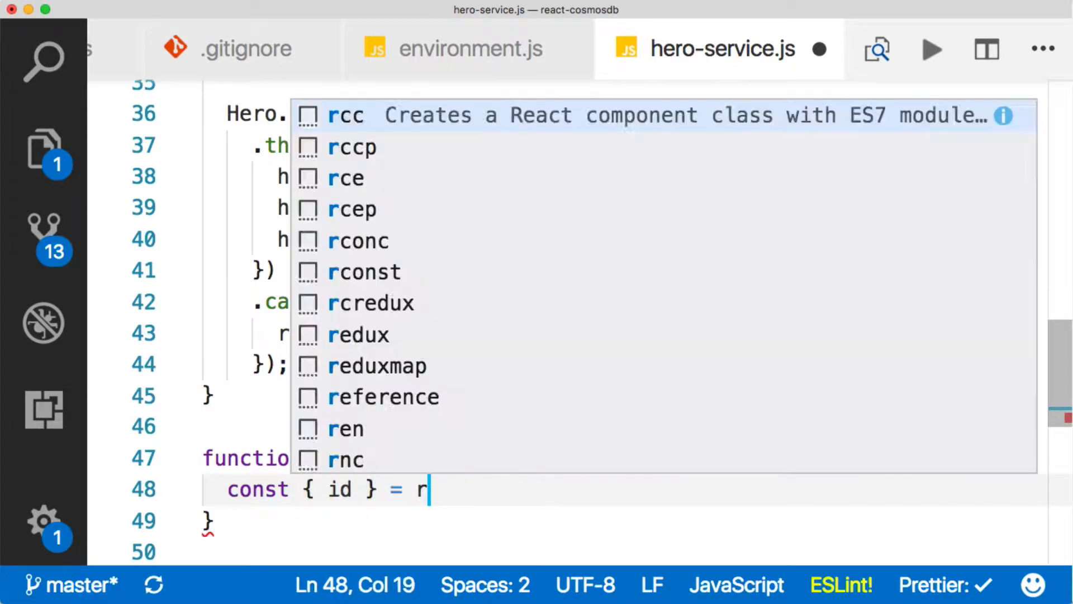
{"action": "type", "text": "eq.params;"}
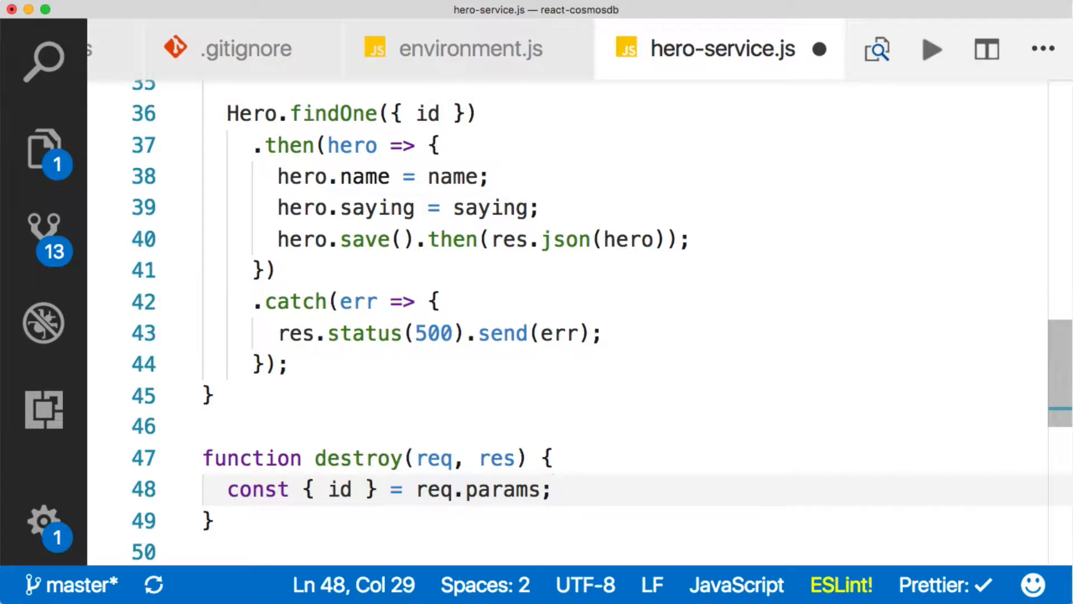
- Call Hero.findOneAndRemove({ id }), return the hero with res.json(hero), and start a .catch
{"action": "type", "text": "Hero."}
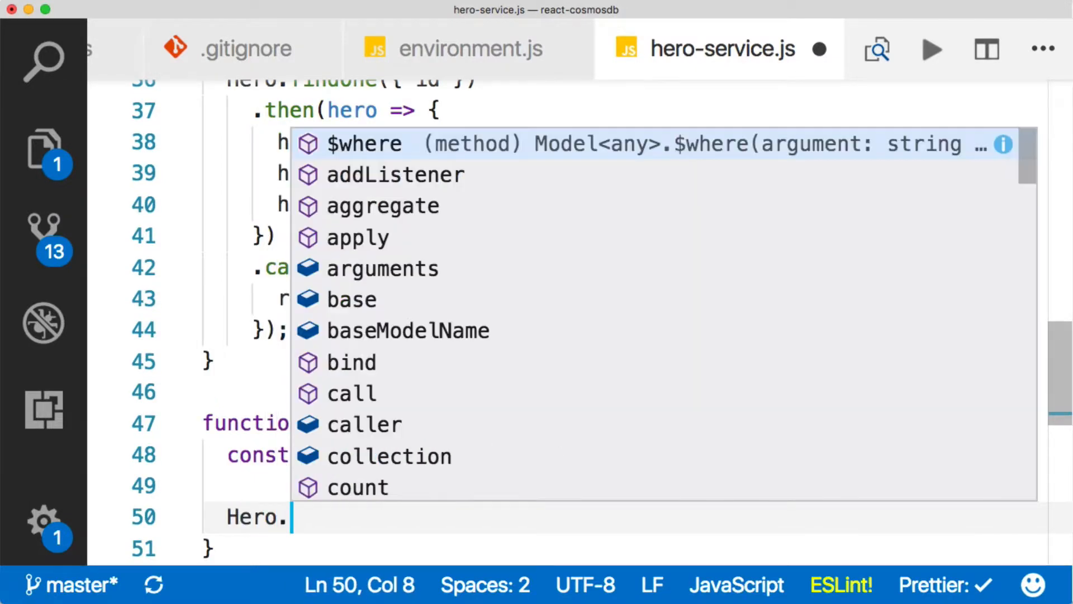
{"action": "type", "text": "findo"}
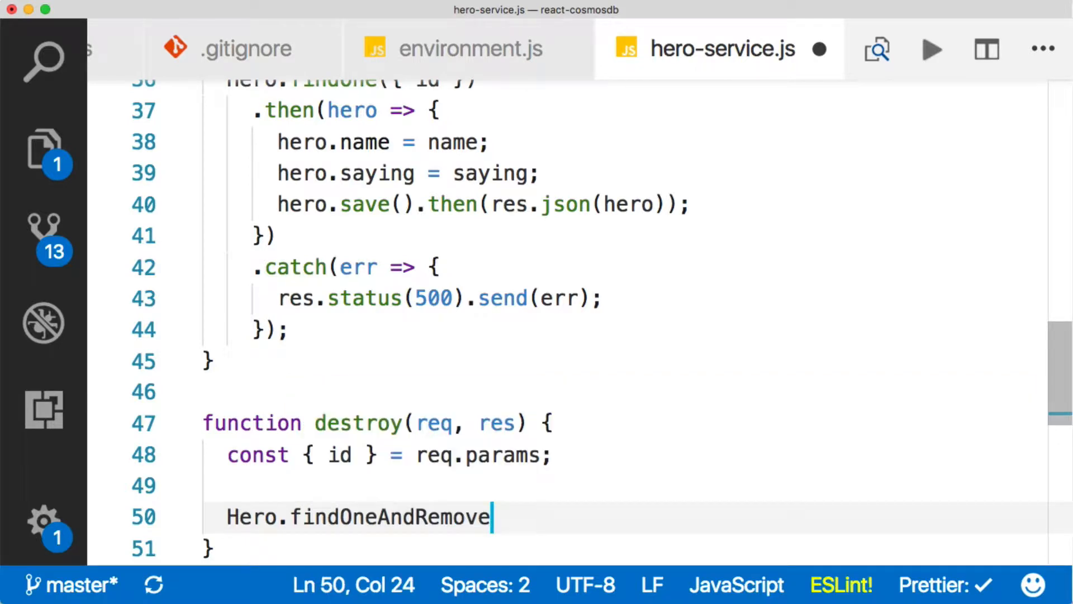
{"action": "type", "text": "({ id })"}
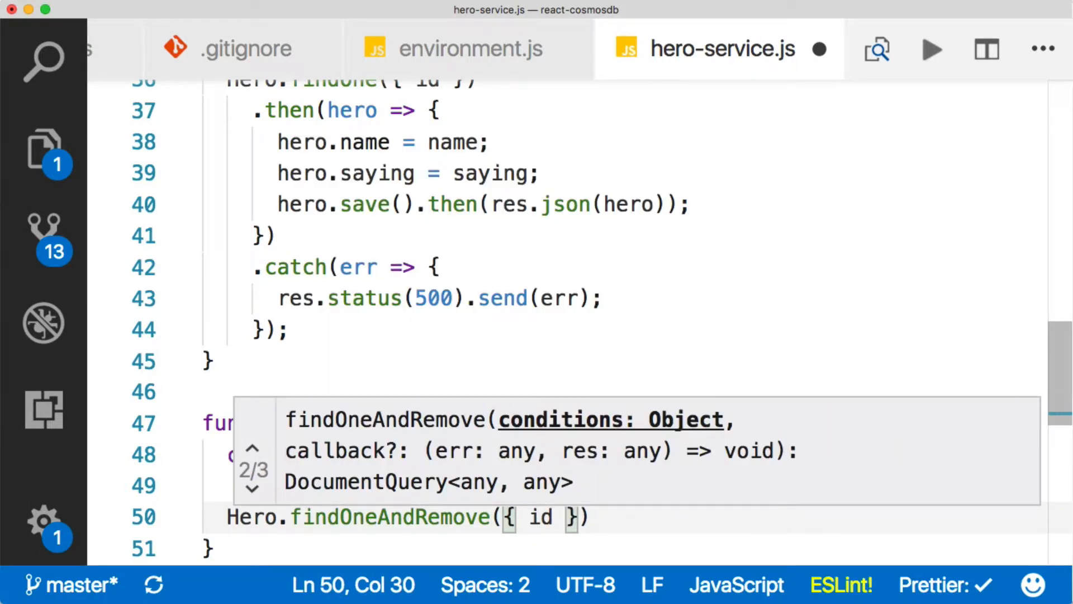
{"action": "type", "text": ".then"}
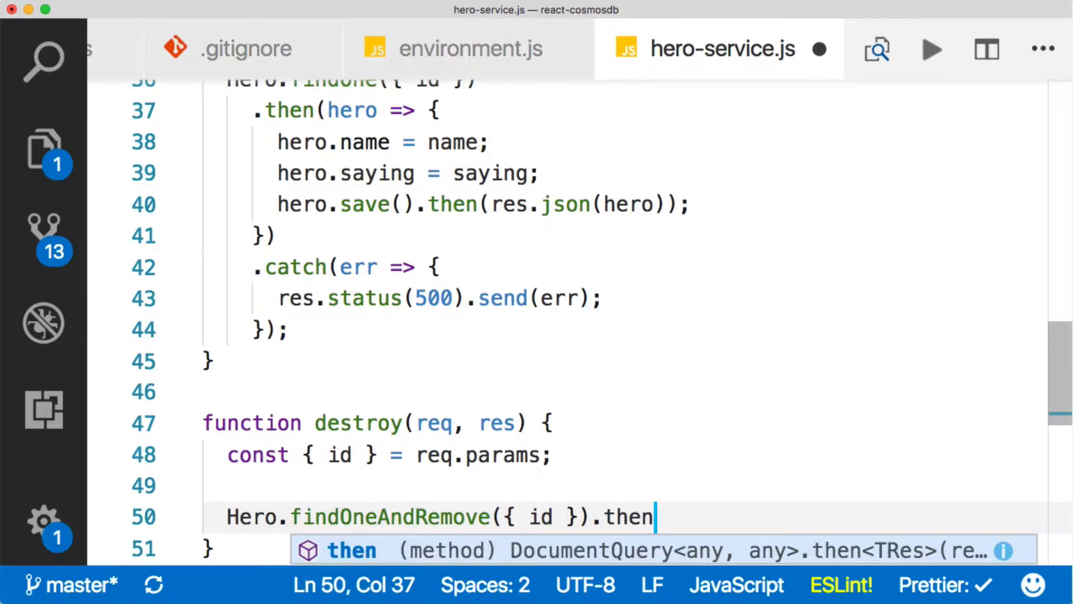
{"action": "type", "text": "(hero ="}
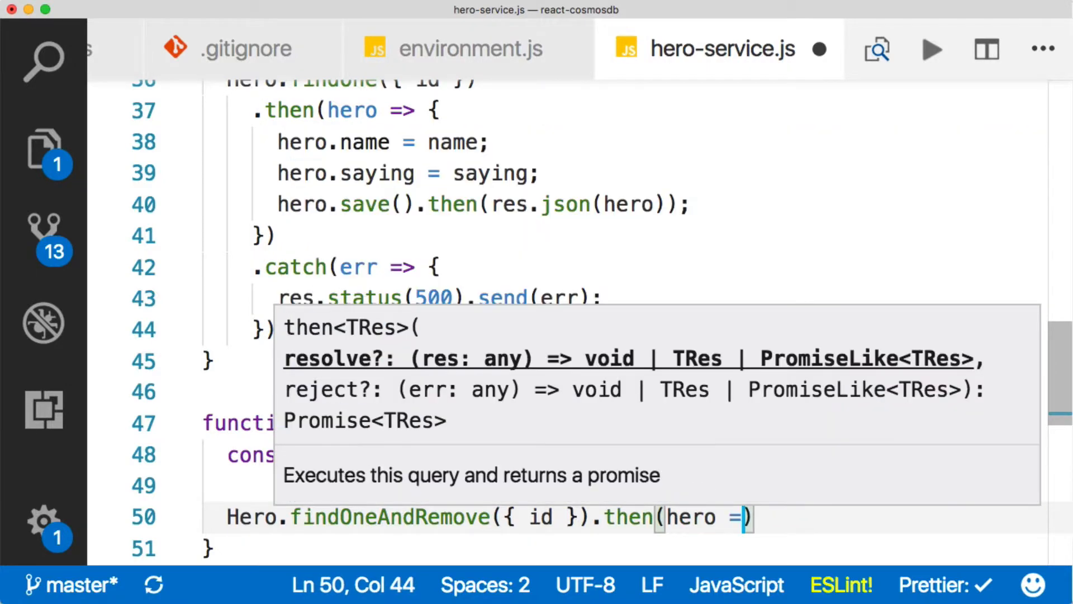
{"action": "type", "text": "res.json"}
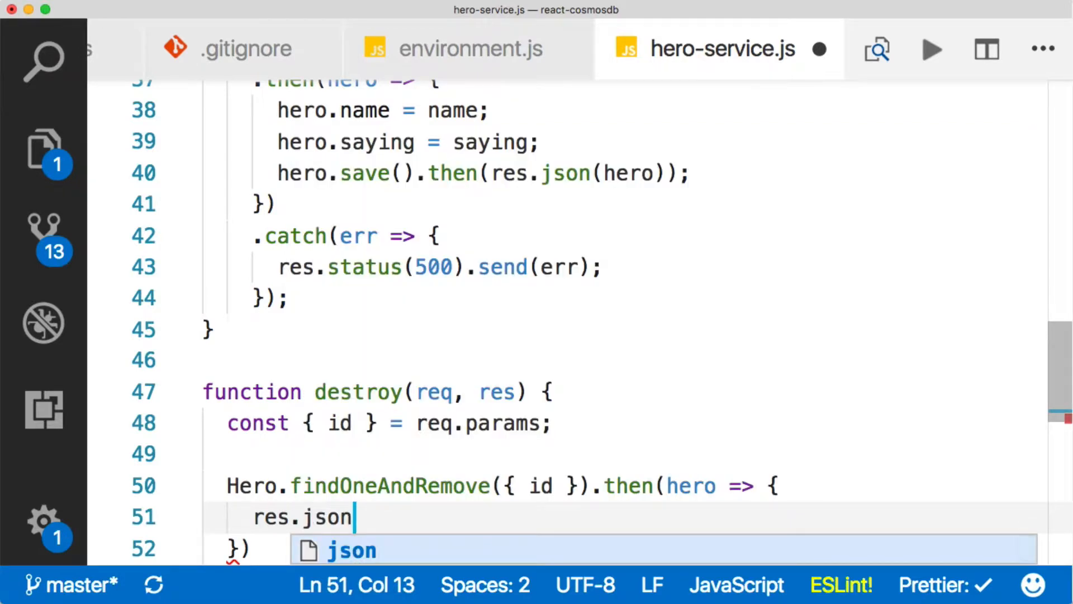
{"action": "type", "text": "(hero);"}
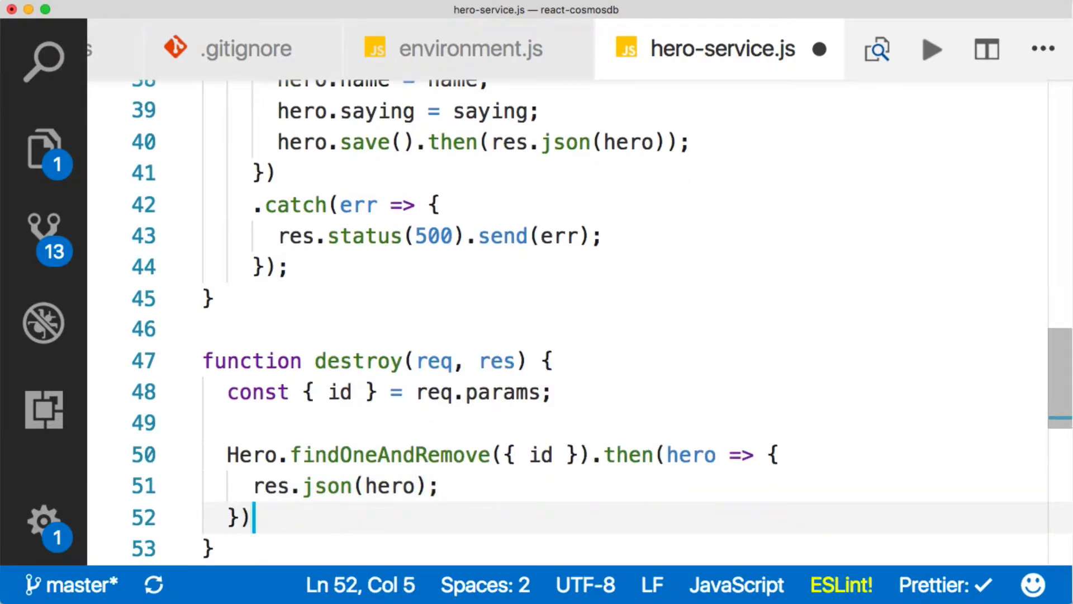
{"action": "type", "text": ".catc"}
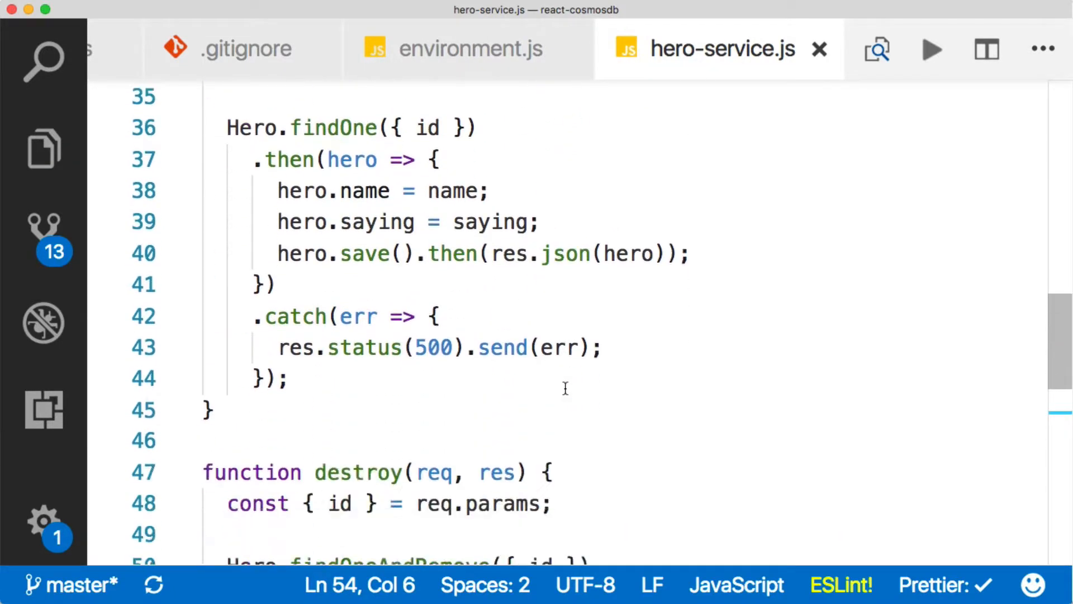
- Finish destroy's catch, then add router.put('/hero') calling heroService.update(req, res) in index.js
{"action": "scroll", "scroll_direction": "down", "scroll_amount": 3}
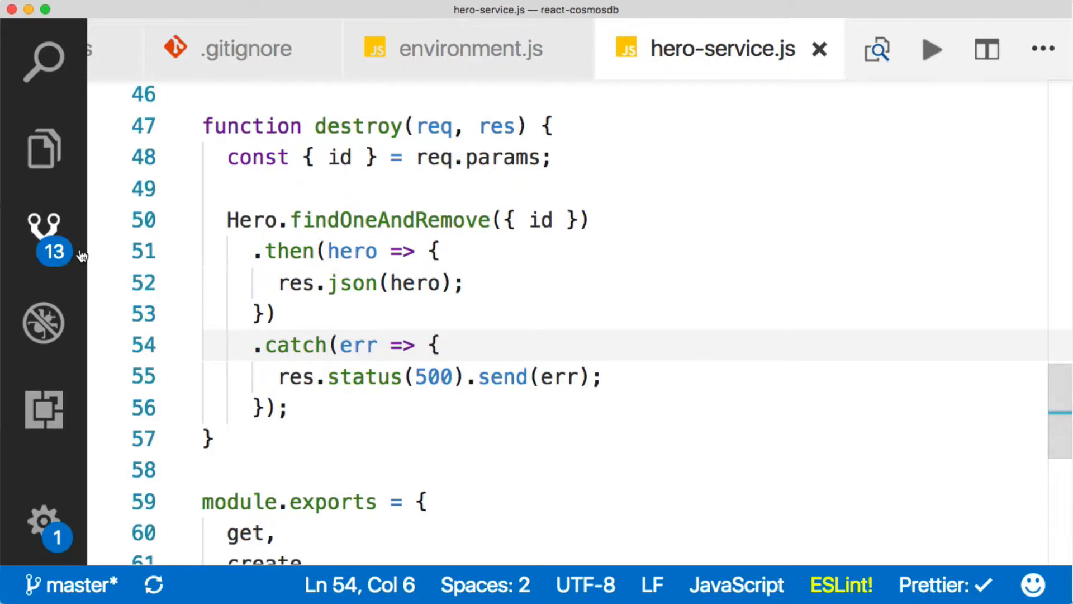
{"action": "key", "text": "cmd+p"}
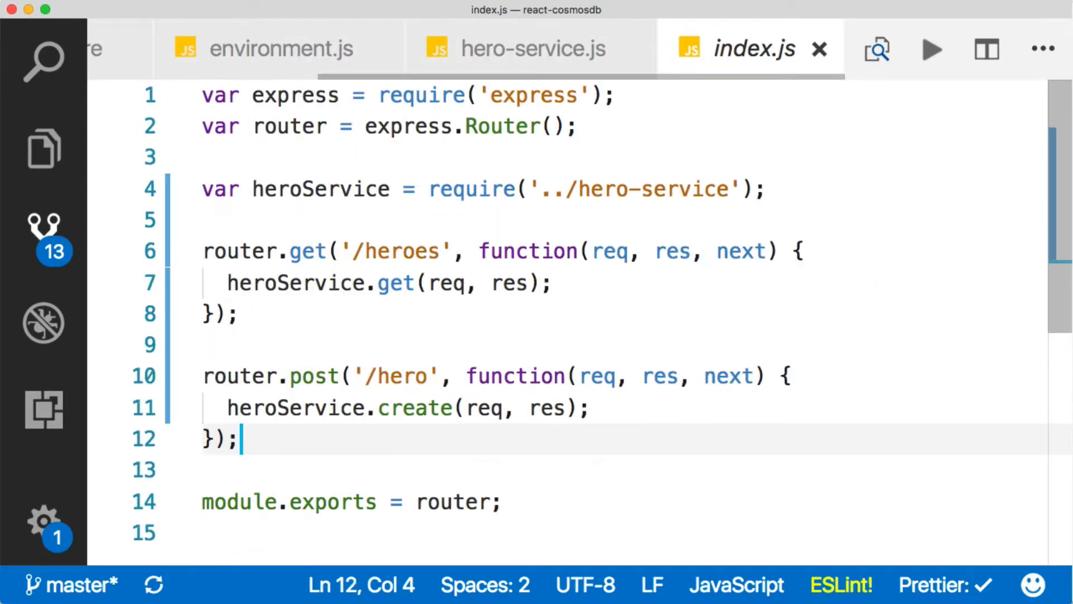
{"action": "type", "text": "router"}
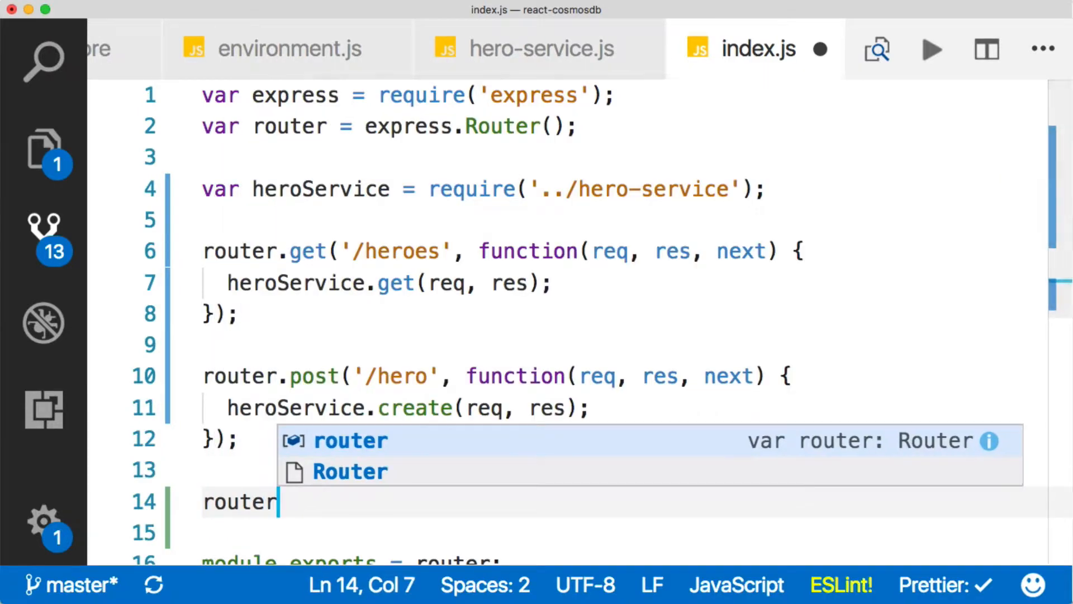
{"action": "type", "text": "."}
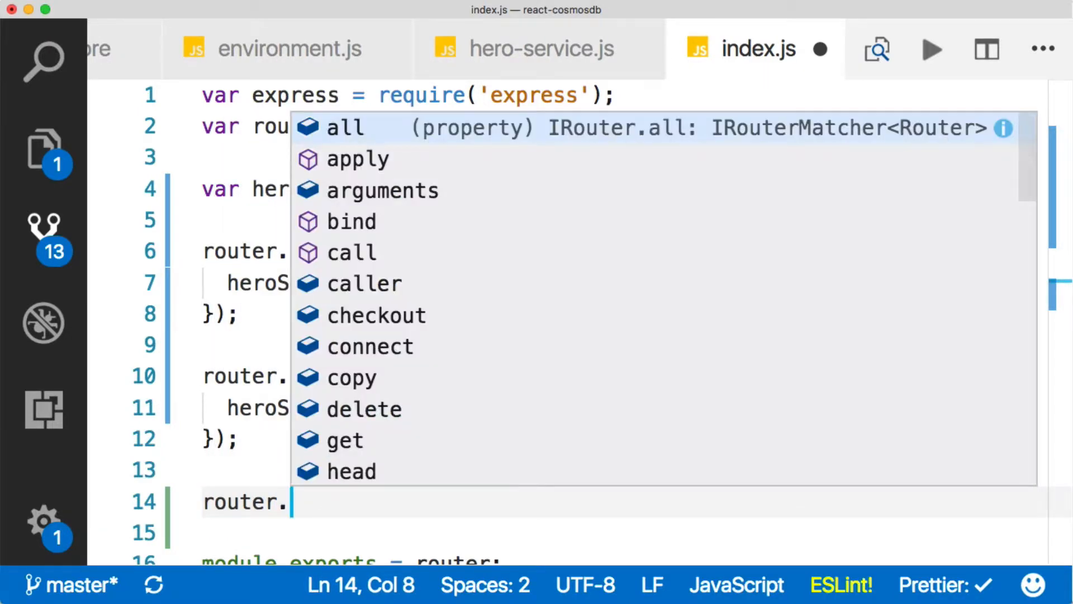
{"action": "type", "text": "put"}
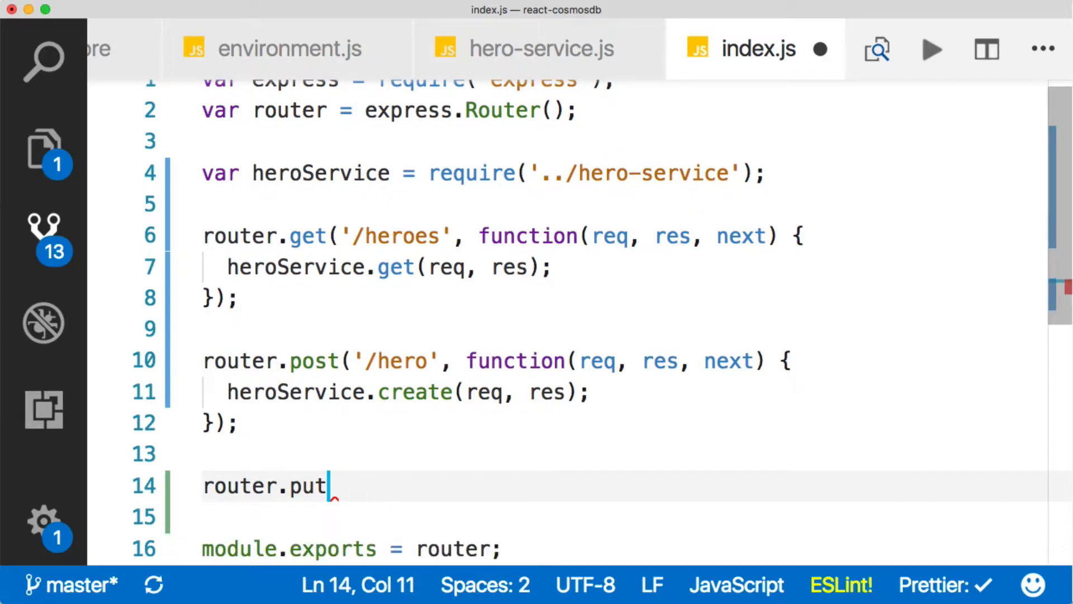
{"action": "type", "text": "('/hero"}
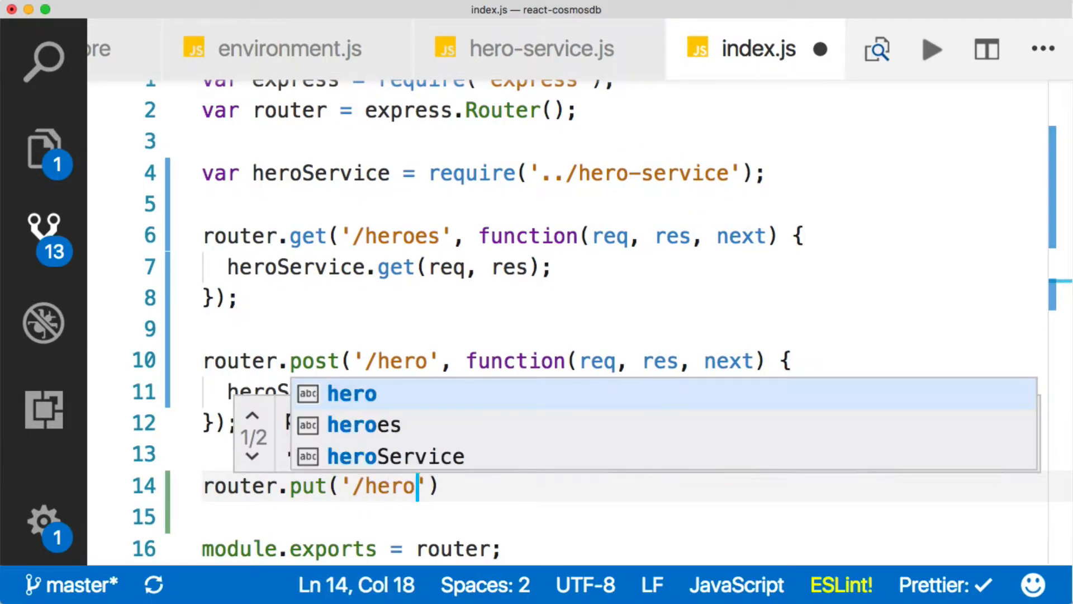
{"action": "type", "text": ", function(r"}
{"action": "left_click", "coordinate": [624, 517]}
{"action": "type", "text": "heroService."}
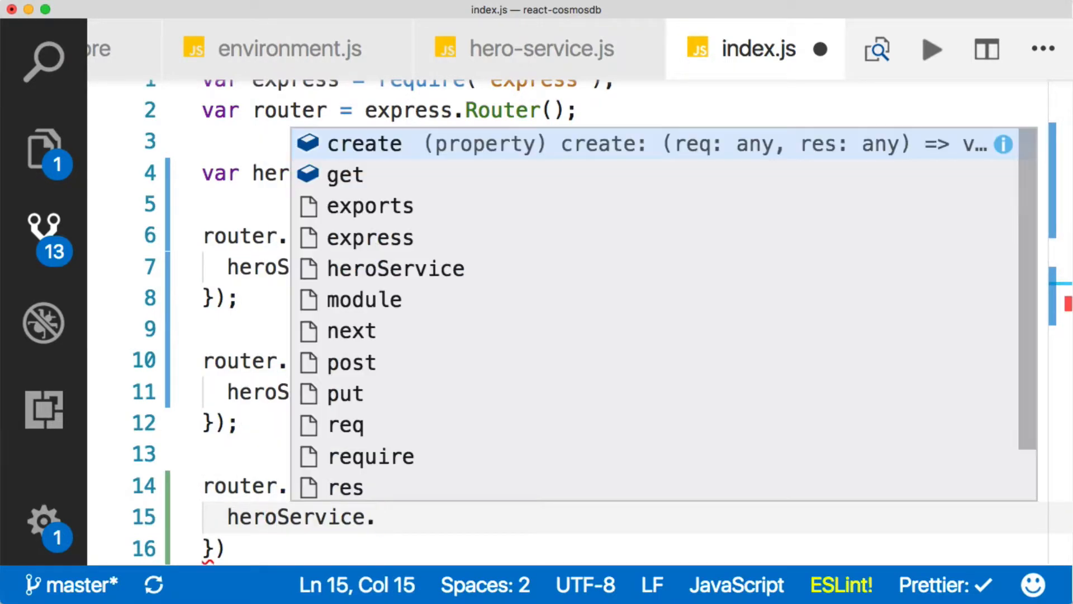
{"action": "type", "text": "update"}
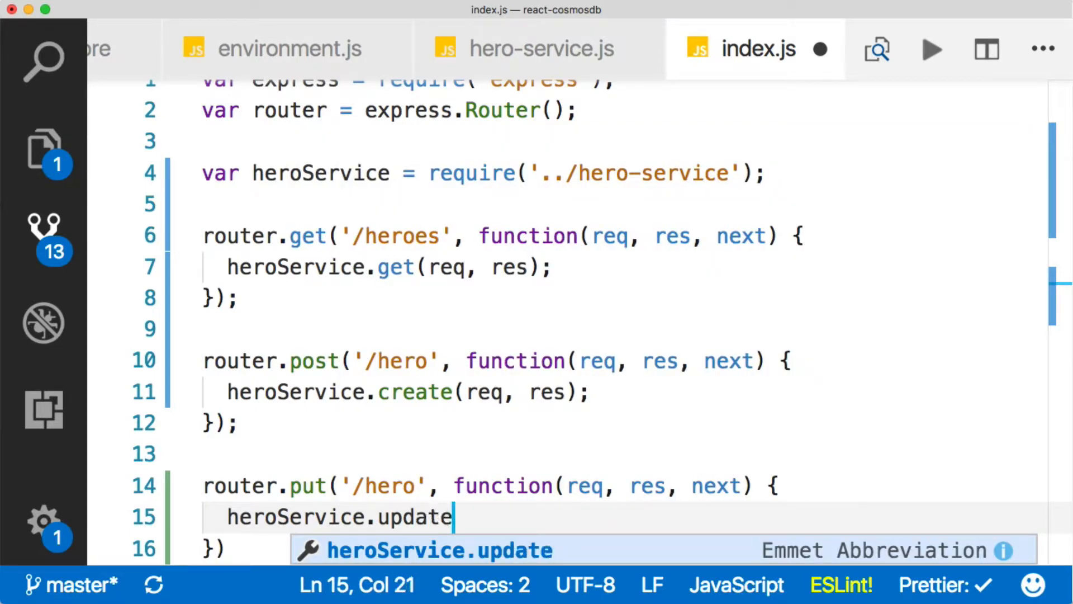
{"action": "type", "text": "()"}
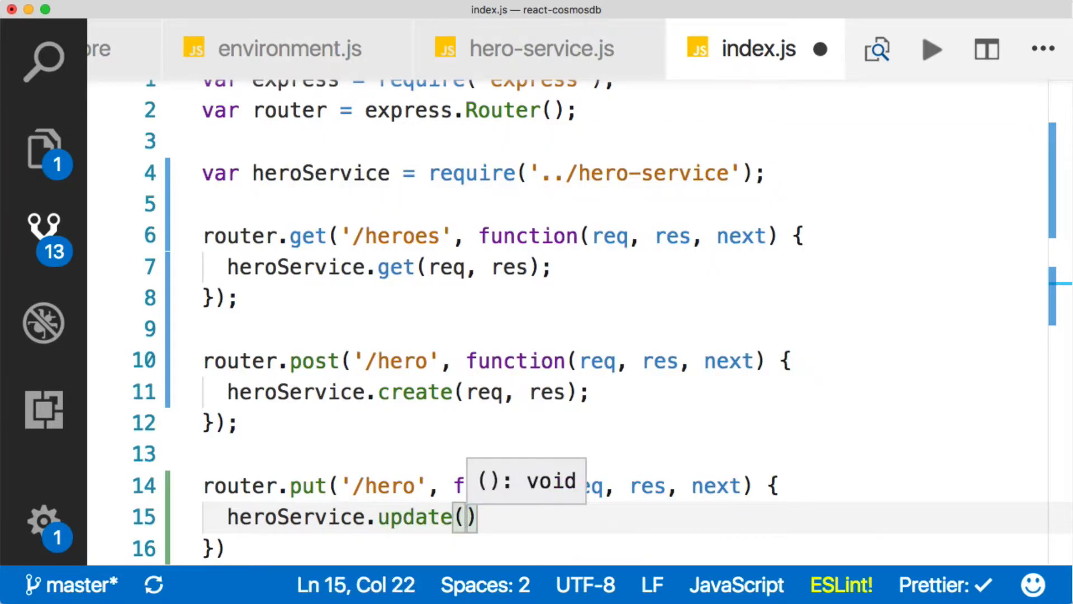
{"action": "type", "text": "req, res"}
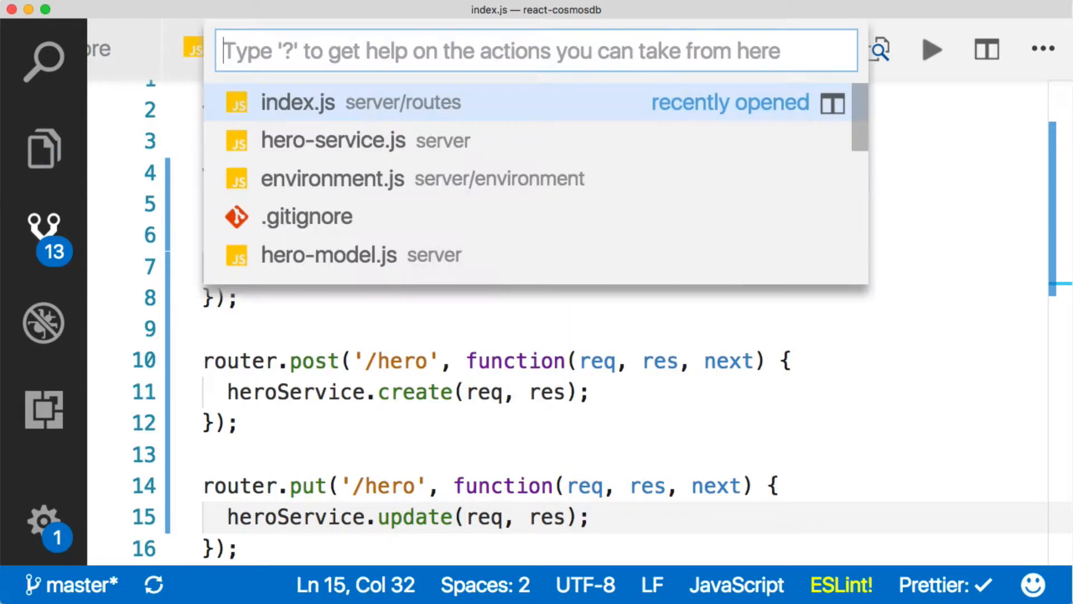
- Export update and destroy from hero-service.js alongside get and create
{"action": "left_click", "coordinate": [333, 140]}
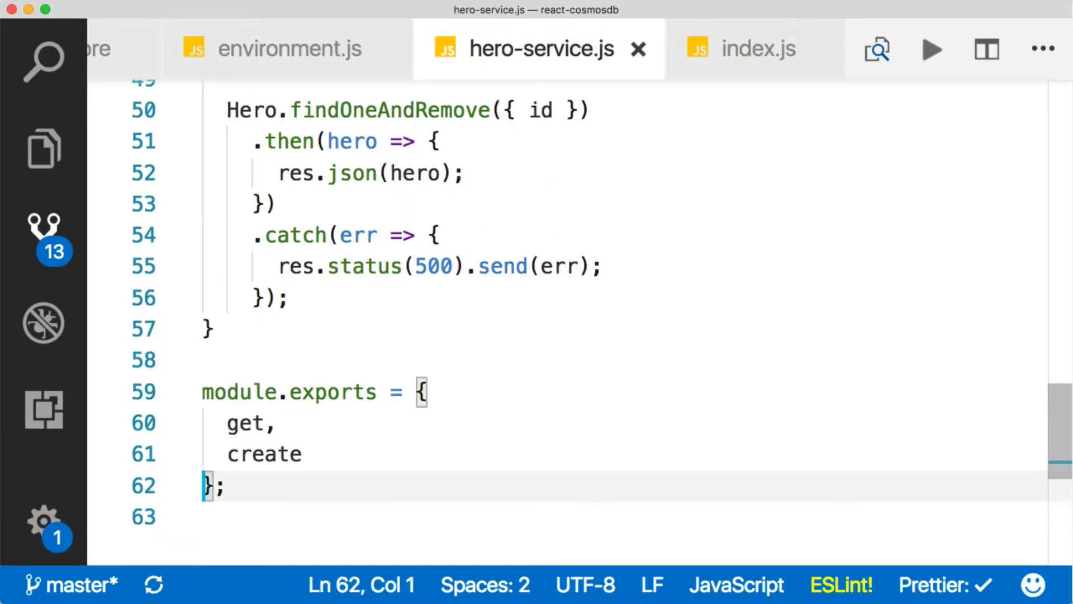
{"action": "type", "text": "u"}
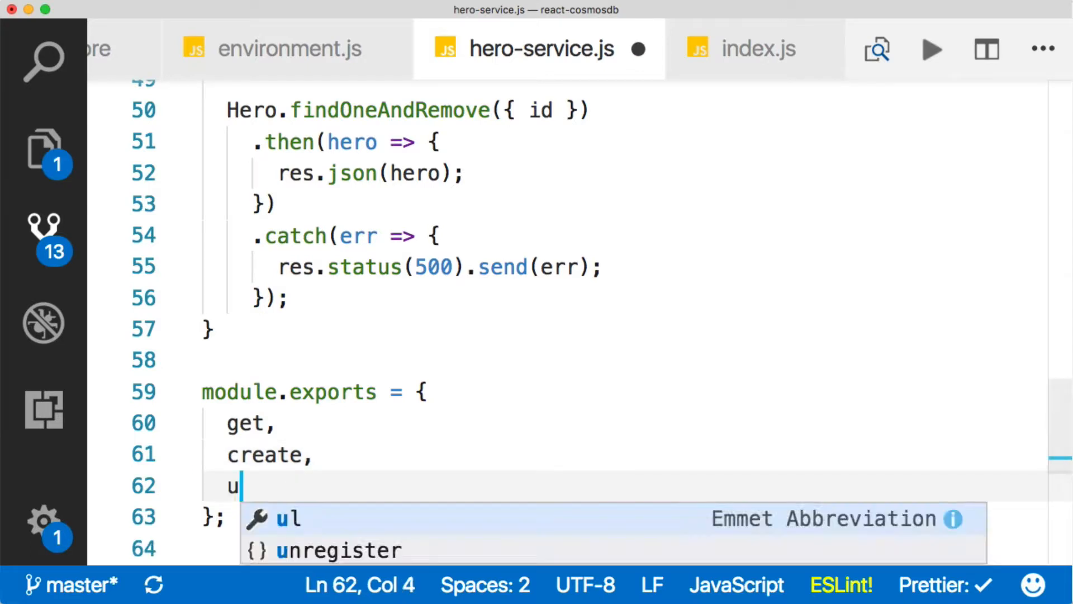
{"action": "type", "text": "pdate,"}
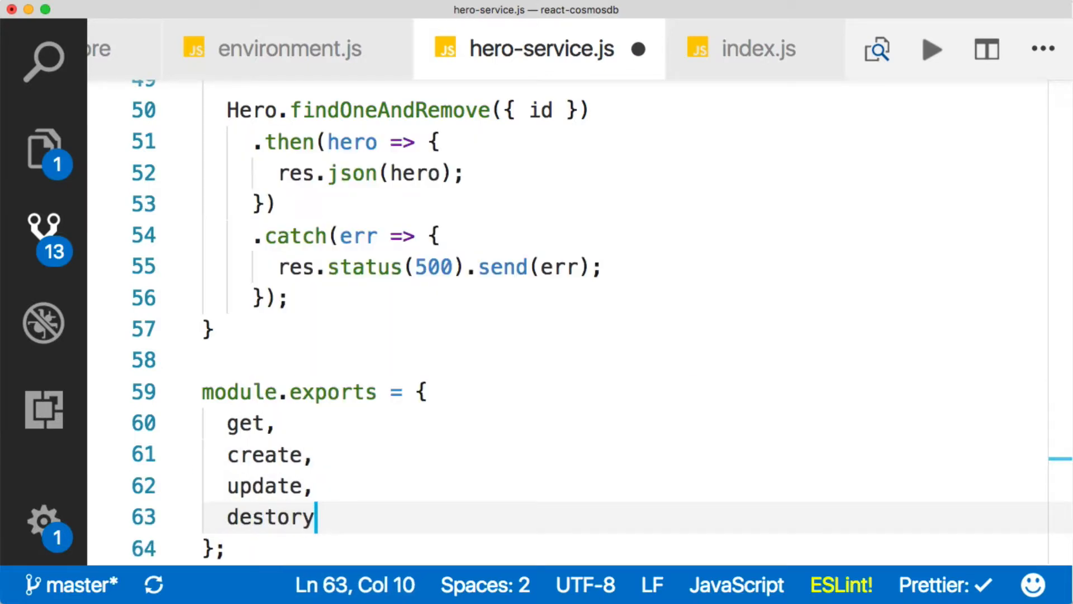
{"action": "key", "text": "cmd+p"}
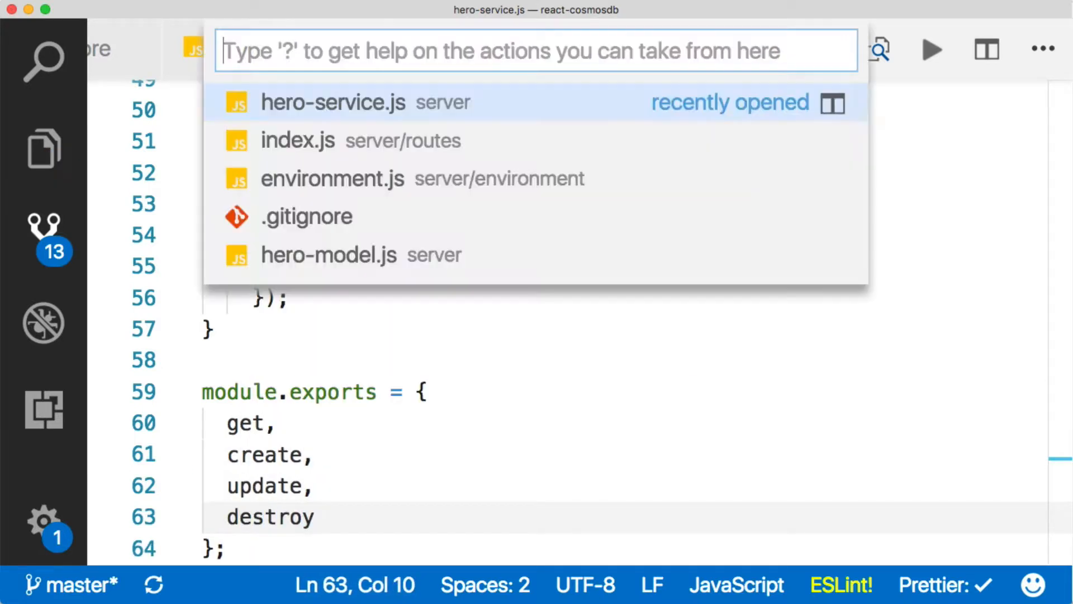
- In index.js, add router.delete('/hero/:id') whose handler calls heroService.destroy(req, res)
{"action": "left_click", "coordinate": [298, 140]}
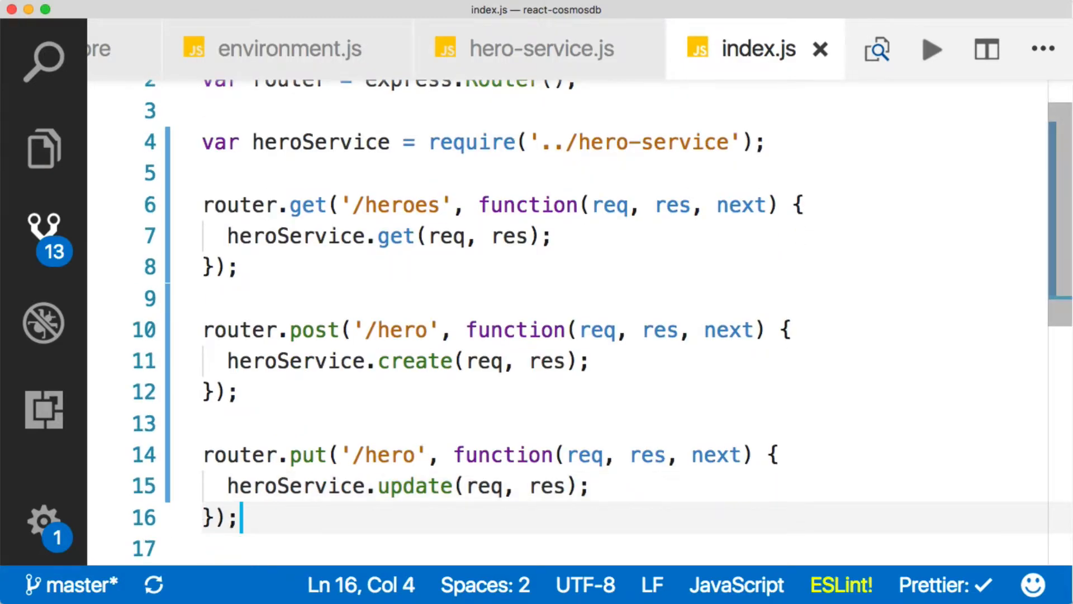
{"action": "type", "text": "router.delete('"}
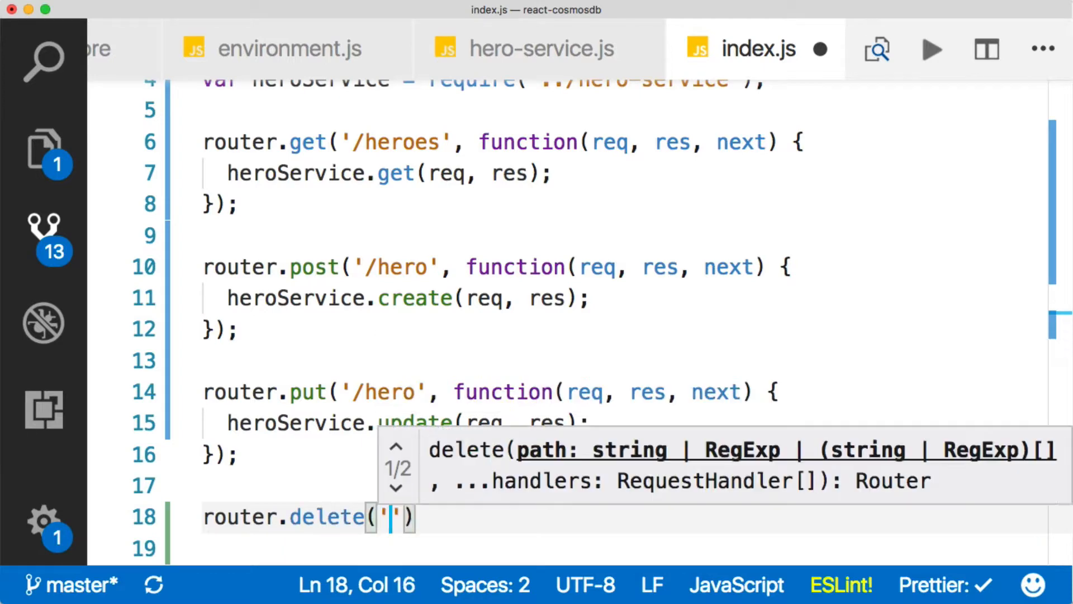
{"action": "type", "text": "/hero/:"}
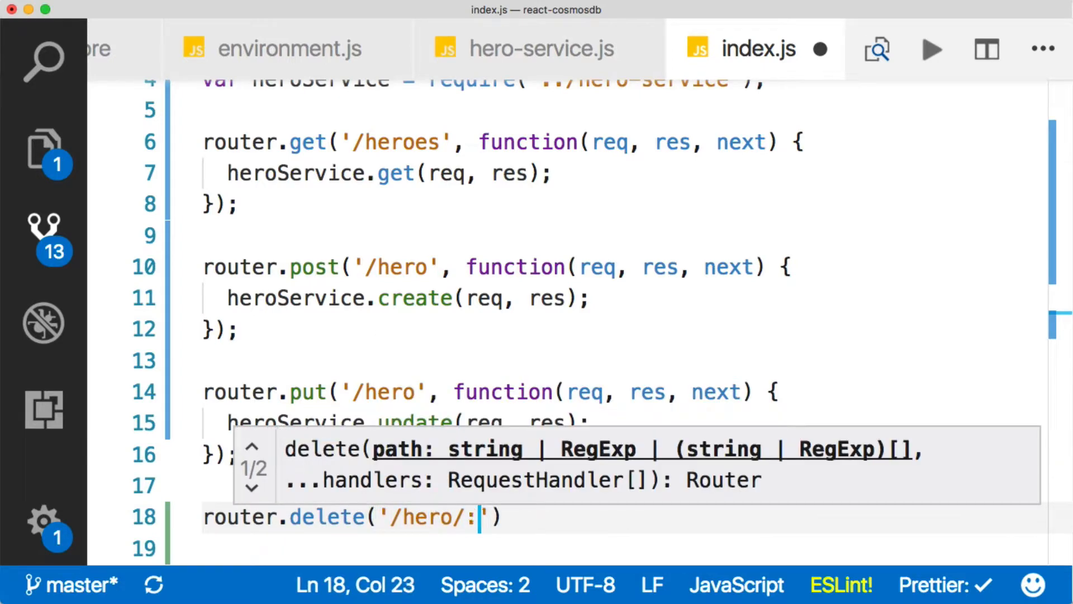
{"action": "type", "text": "id"}
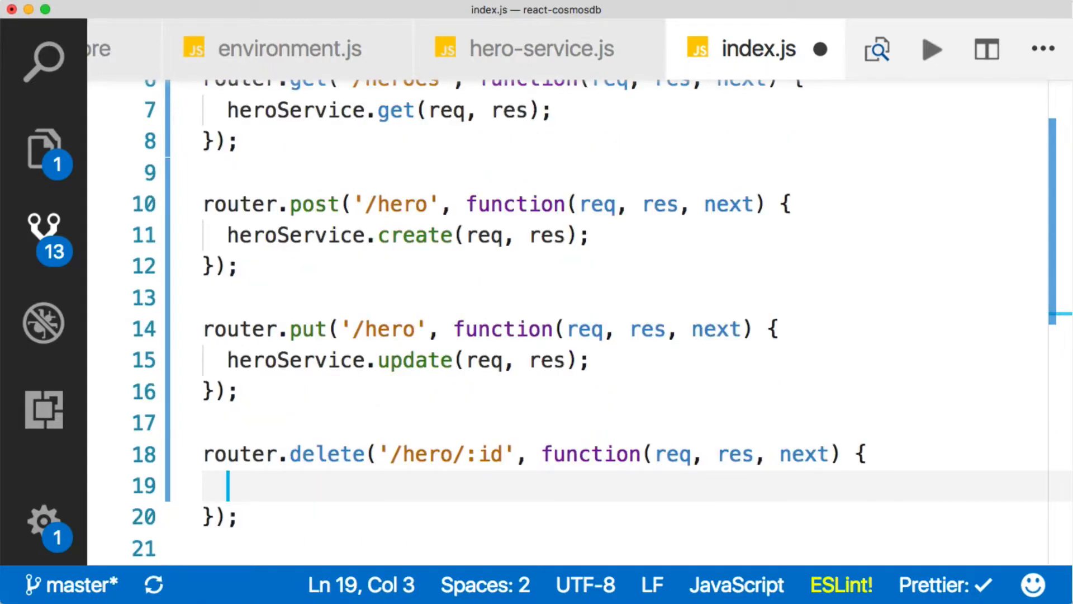
{"action": "type", "text": "heroService.de"}
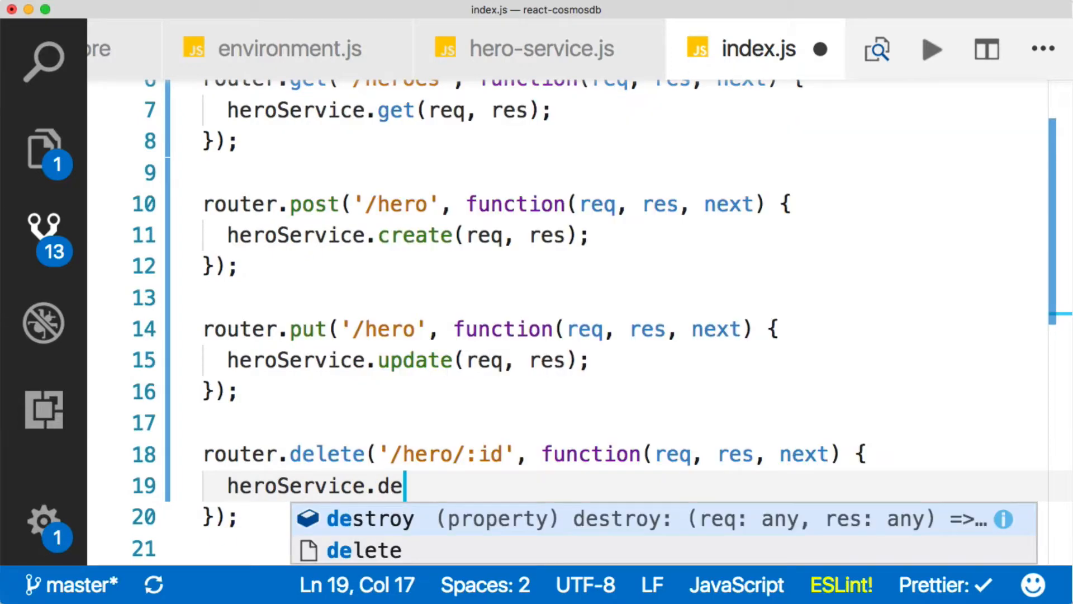
{"action": "type", "text": "stroy(req."}
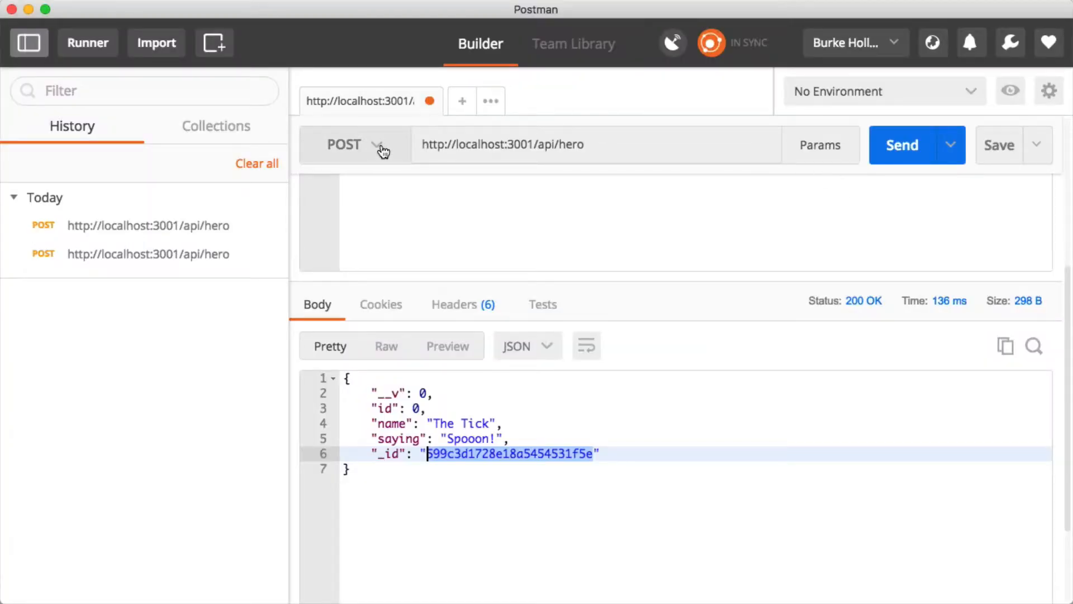
- Send a Postman PUT to /api/hero with name Batman and saying 'WHERES THE BOMB!'
{"action": "left_click", "coordinate": [345, 144]}
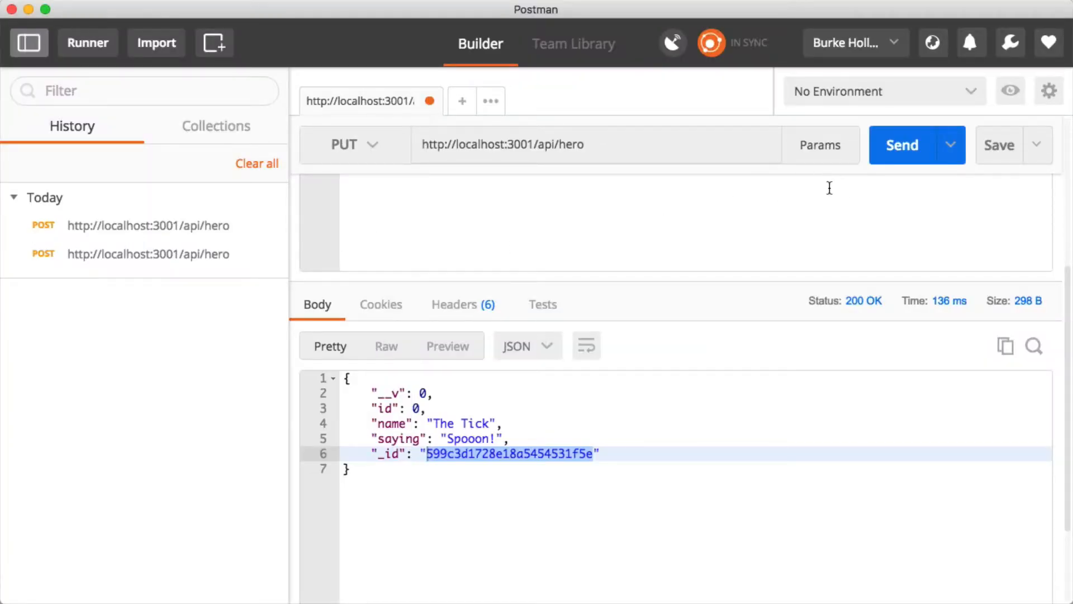
{"action": "mouse_move", "coordinate": [470, 80]}
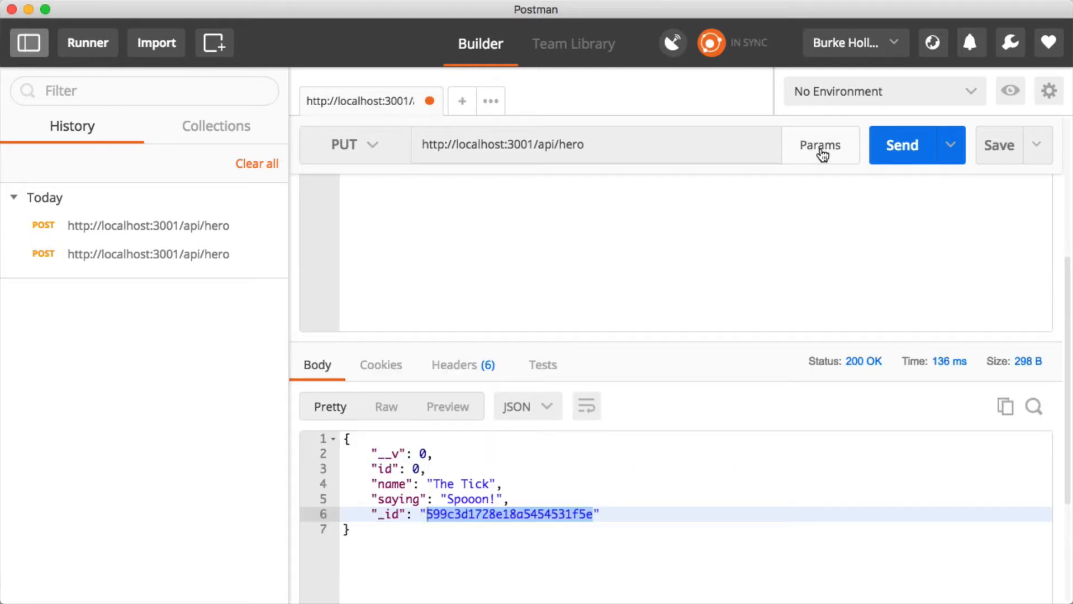
{"action": "left_click", "coordinate": [820, 144]}
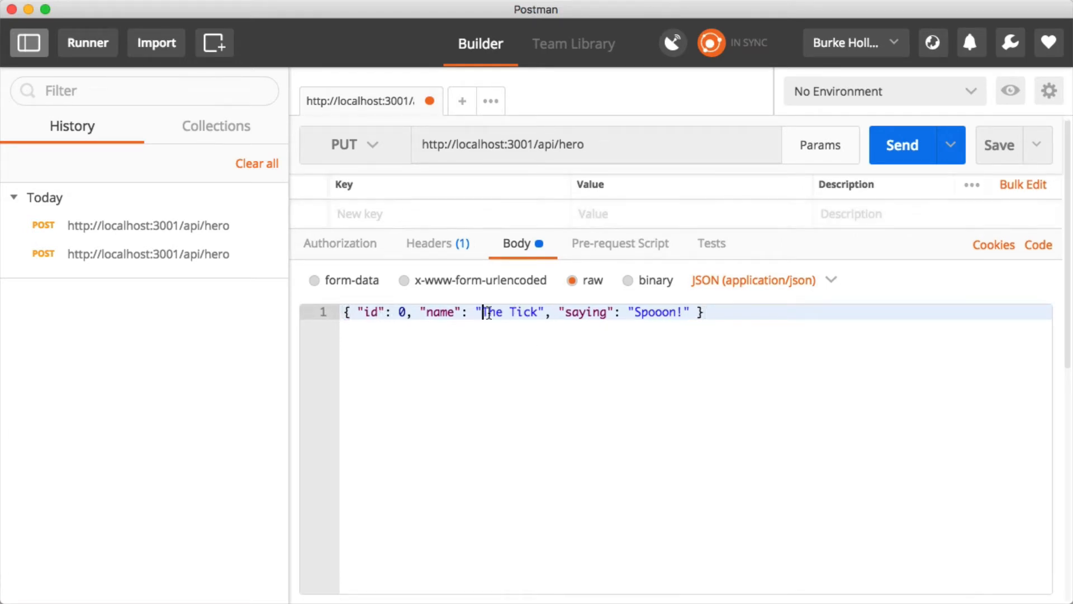
{"action": "type", "text": "Batm"}
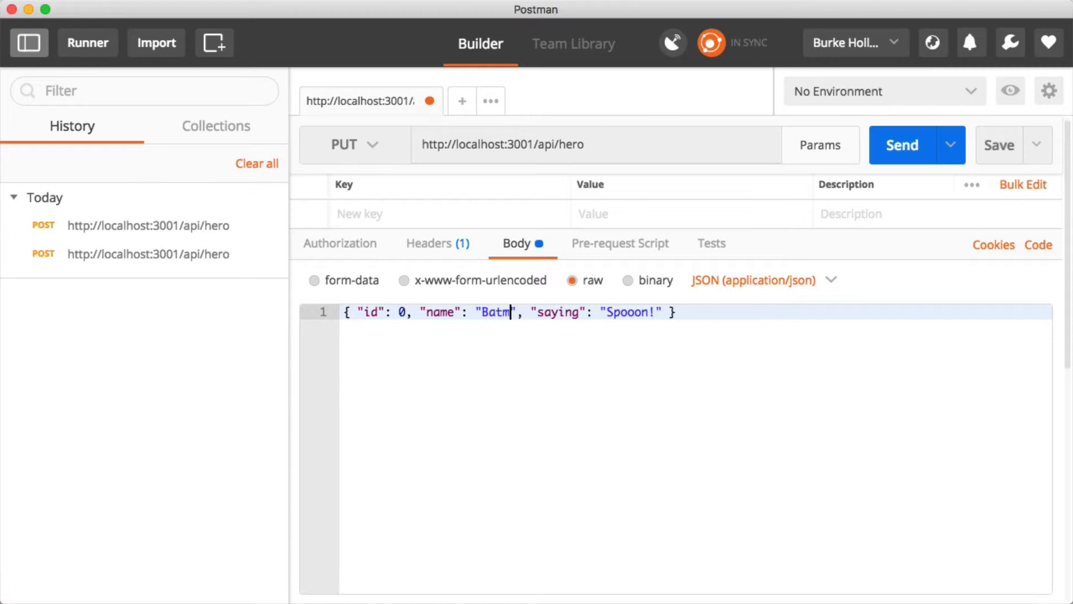
{"action": "type", "text": "an"}
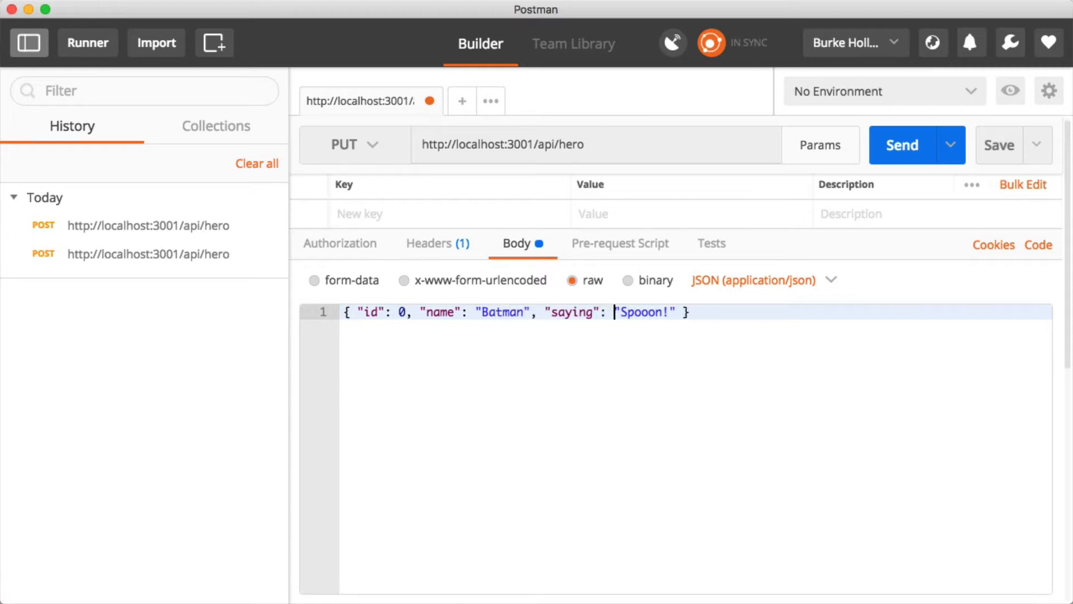
{"action": "key", "text": "Backspace"}
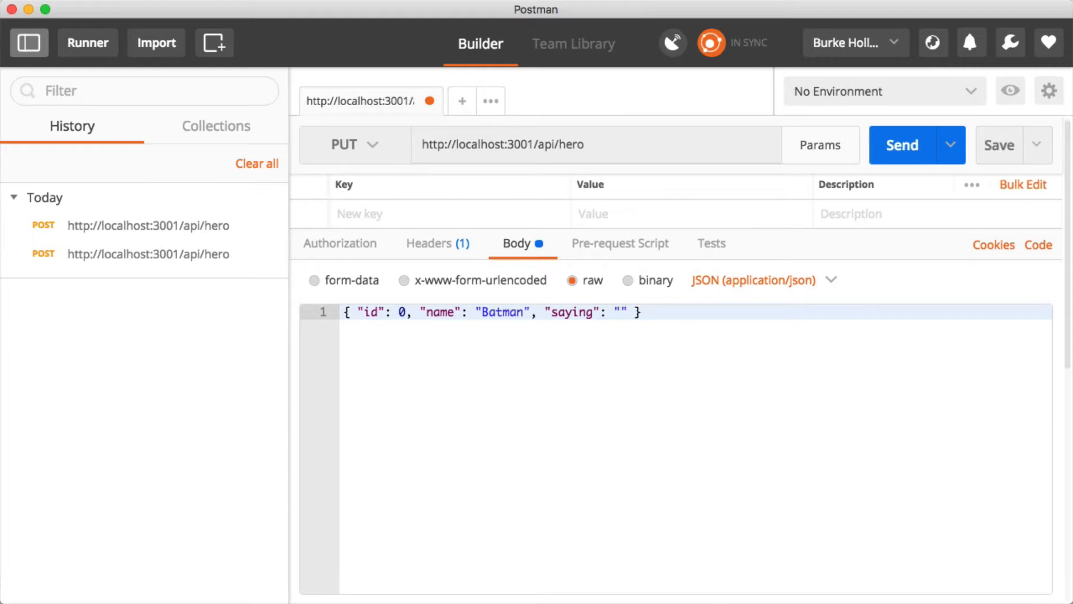
{"action": "type", "text": "I'm Batman"}
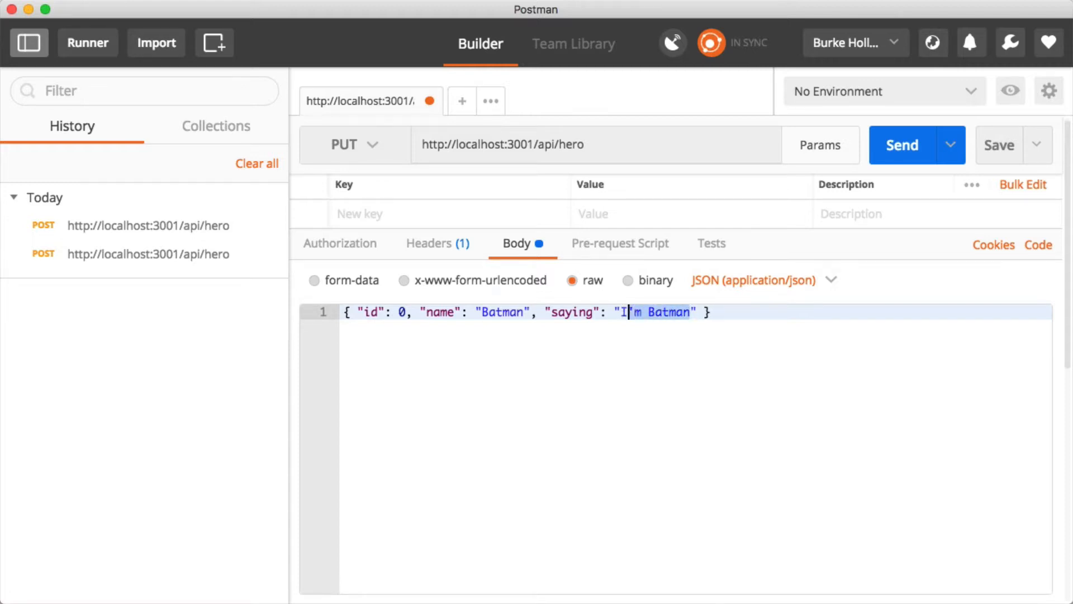
{"action": "type", "text": "WHERES"}
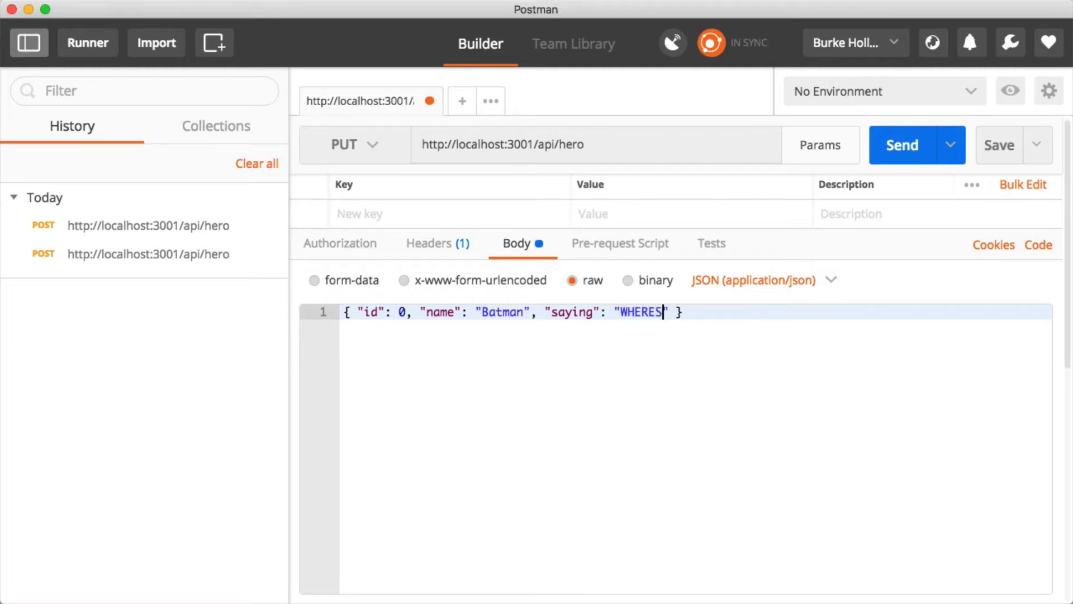
{"action": "type", "text": "THE BOMB"}
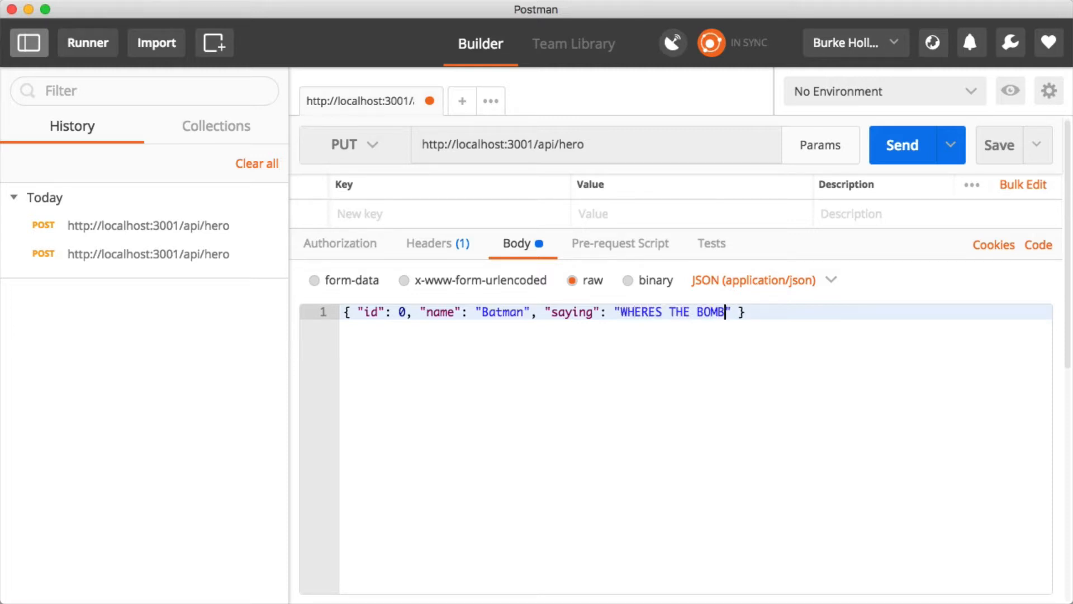
{"action": "type", "text": "!"}
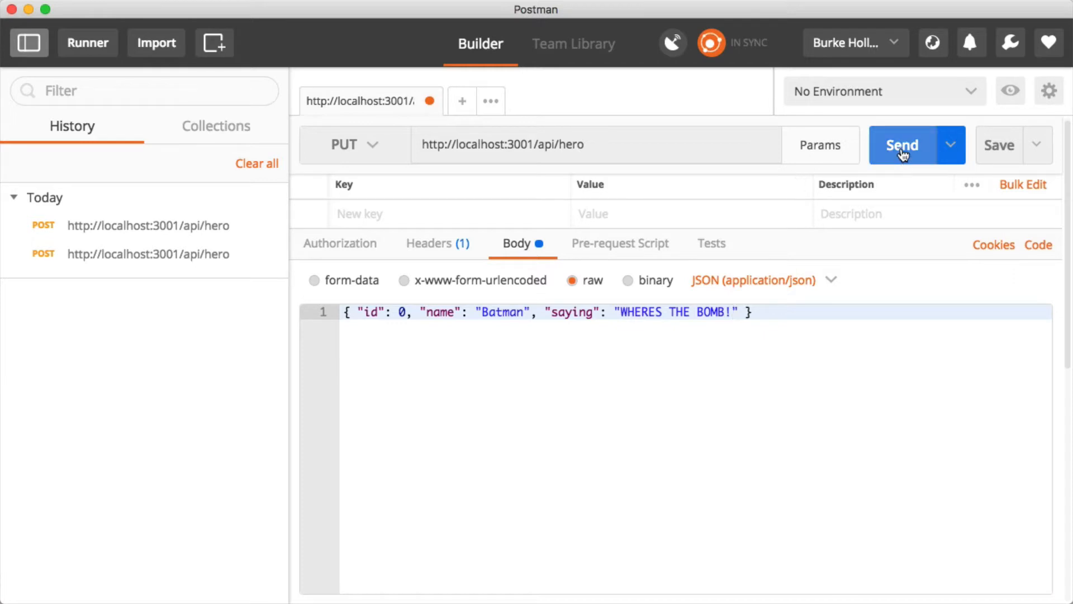
{"action": "mouse_move", "coordinate": [914, 150]}
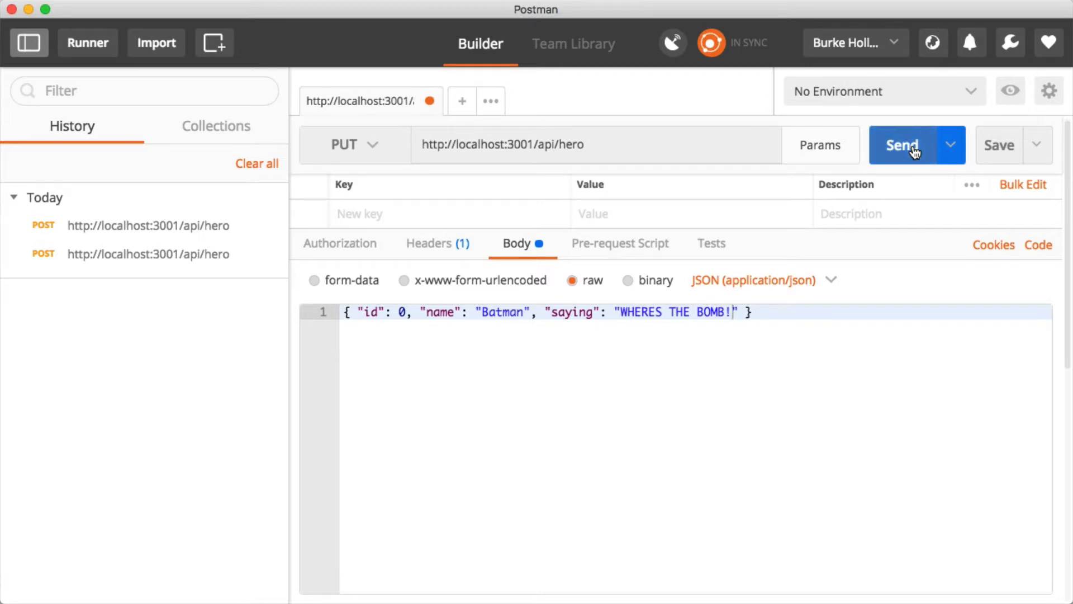
{"action": "left_click", "coordinate": [902, 144]}
{"action": "type", "text": "h"}
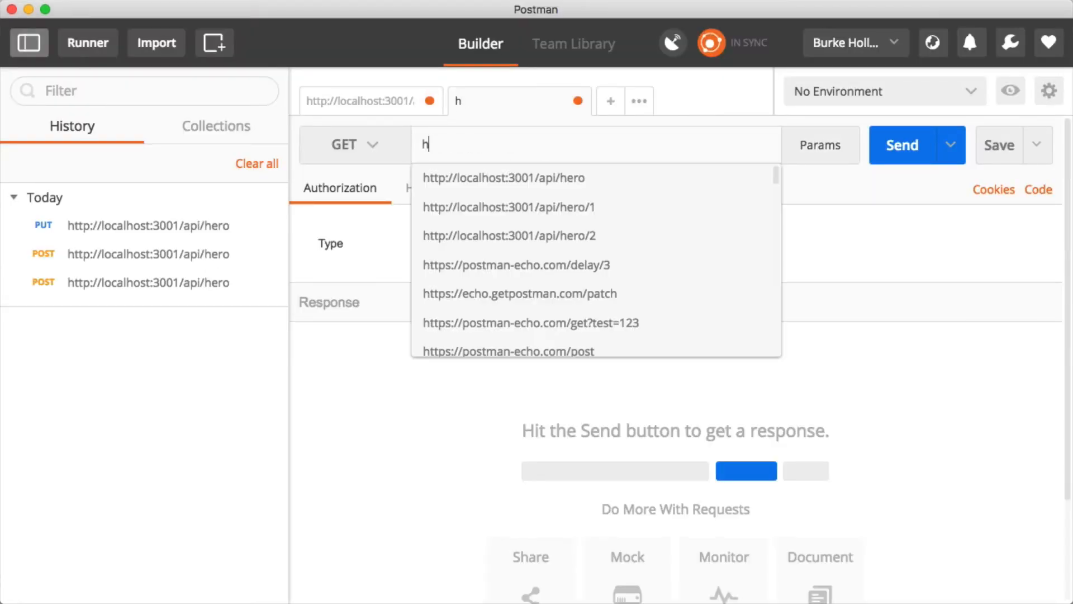
- Reuse the autocompleted hero URL, change its id to 0, and set the method to DELETE
{"action": "type", "text": "ttp:"}
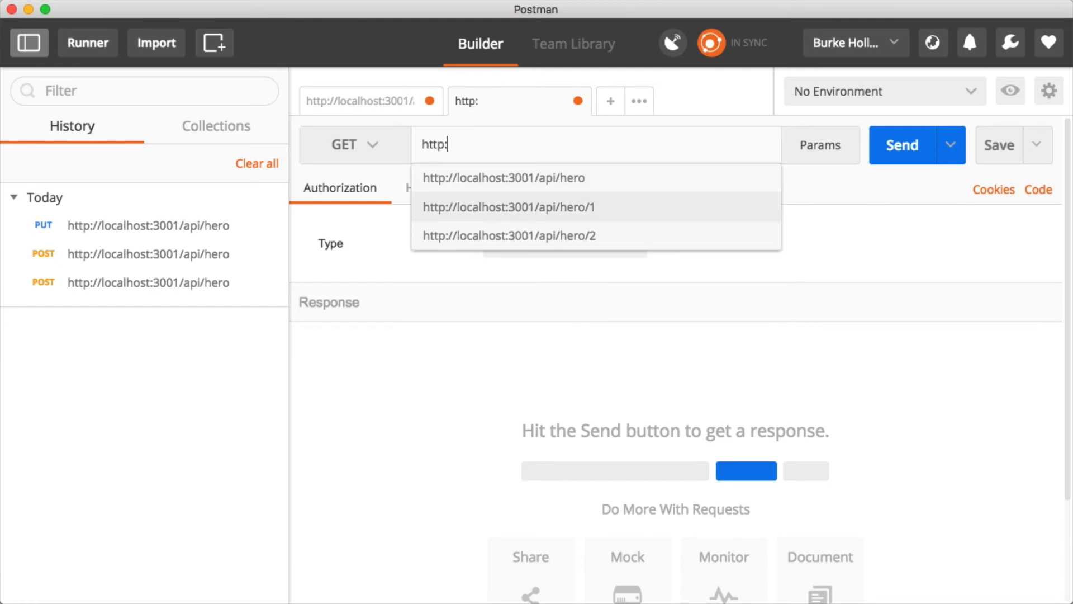
{"action": "left_click", "coordinate": [507, 207]}
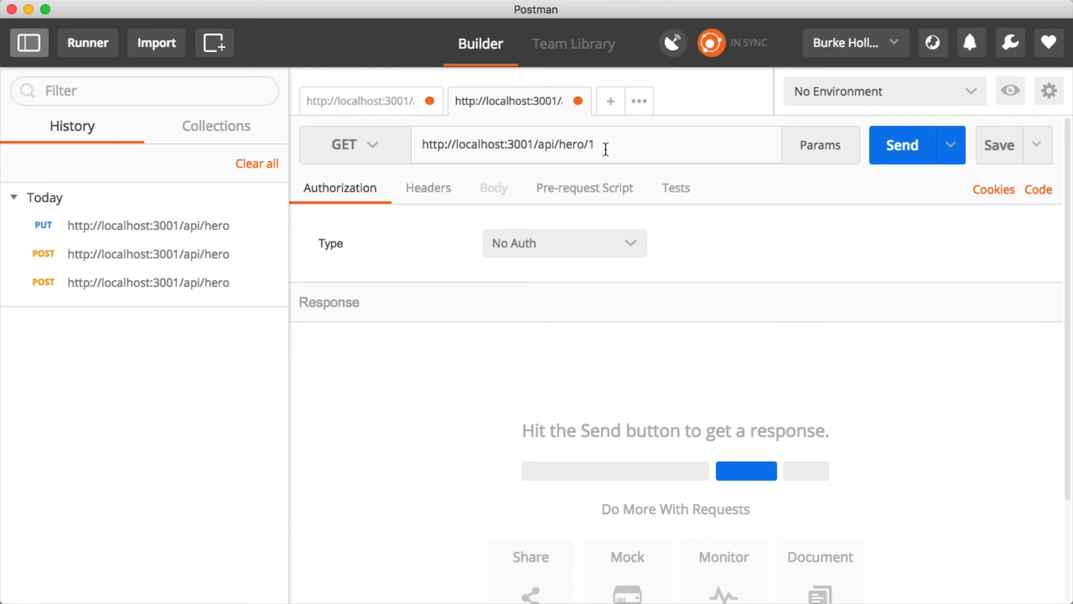
{"action": "double_click", "coordinate": [591, 145]}
{"action": "type", "text": "0"}
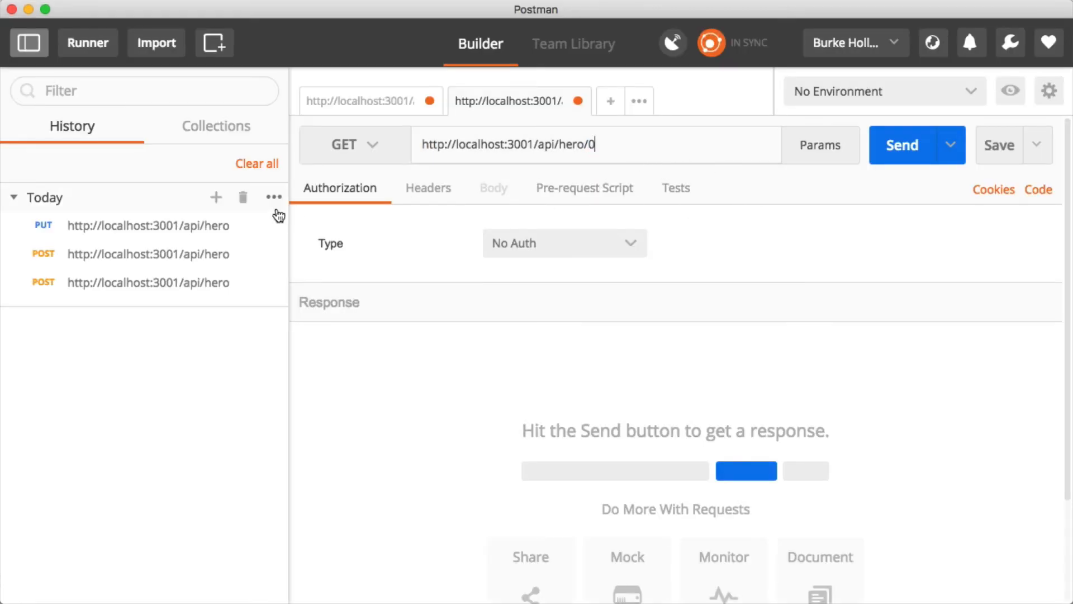
{"action": "left_click", "coordinate": [354, 144]}
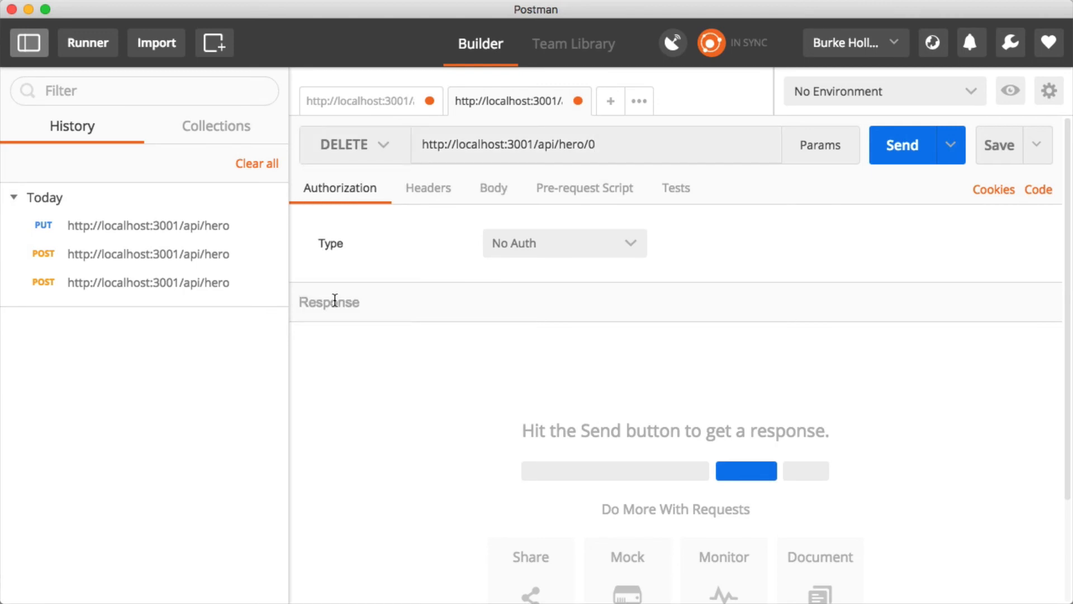
{"action": "left_click", "coordinate": [904, 144]}
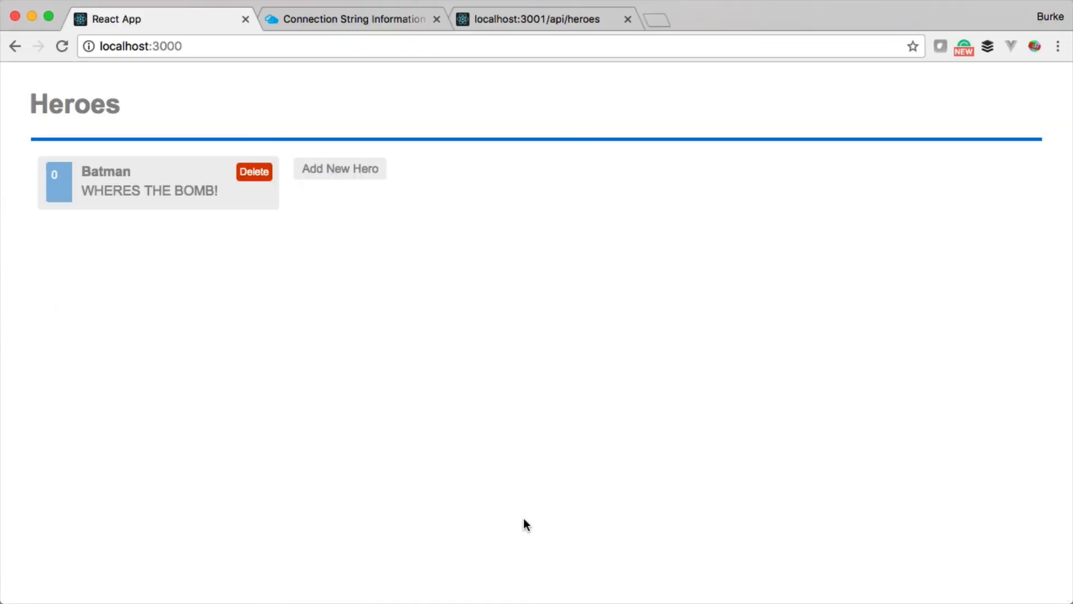
- Reload the Heroes app at localhost:3000 to confirm Batman is gone
{"action": "left_click", "coordinate": [253, 172]}
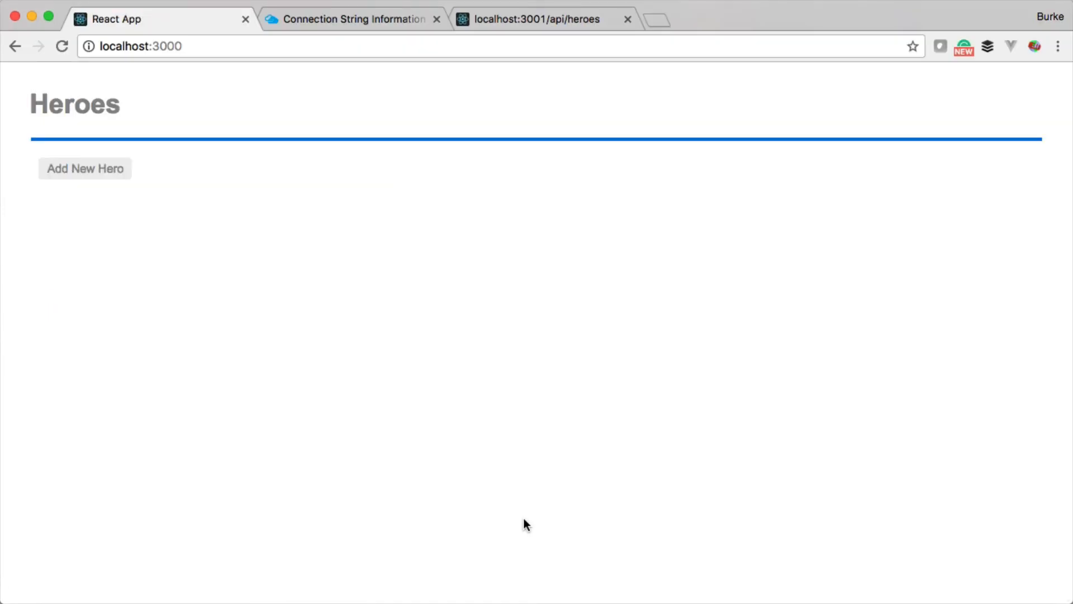